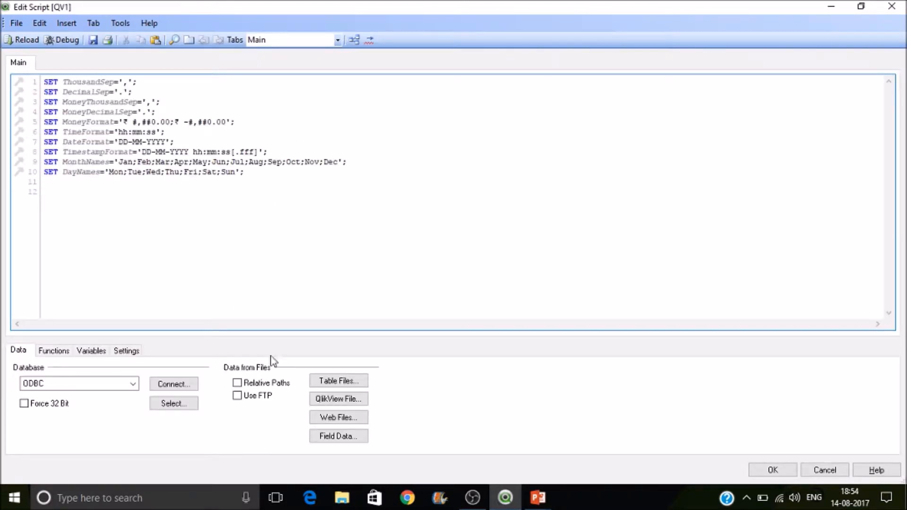
Load Country, State, City, Company and UnitsSold from Sales data.xlsx into the script
left_click(338, 381)
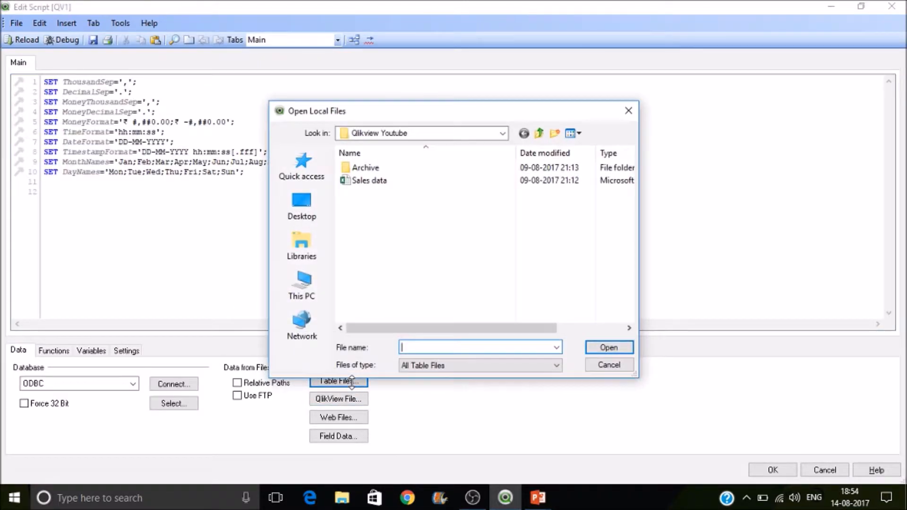
left_click(369, 180)
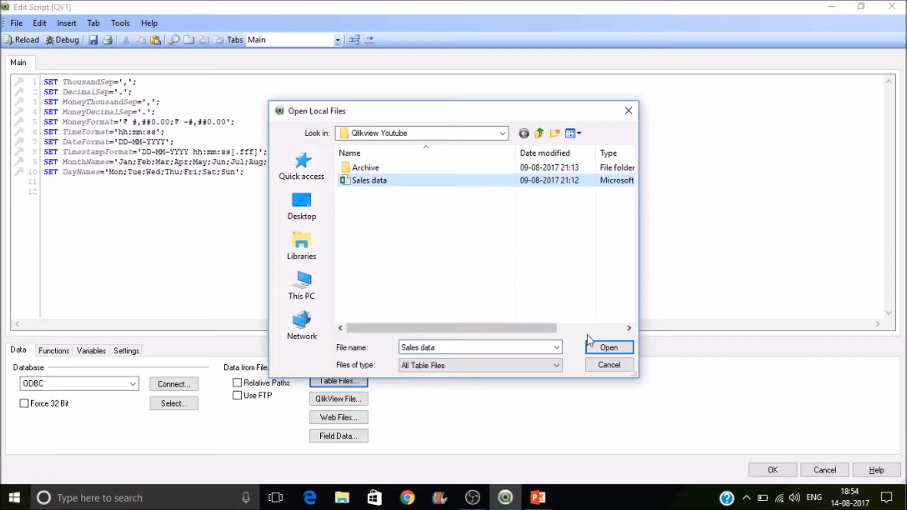
left_click(608, 347)
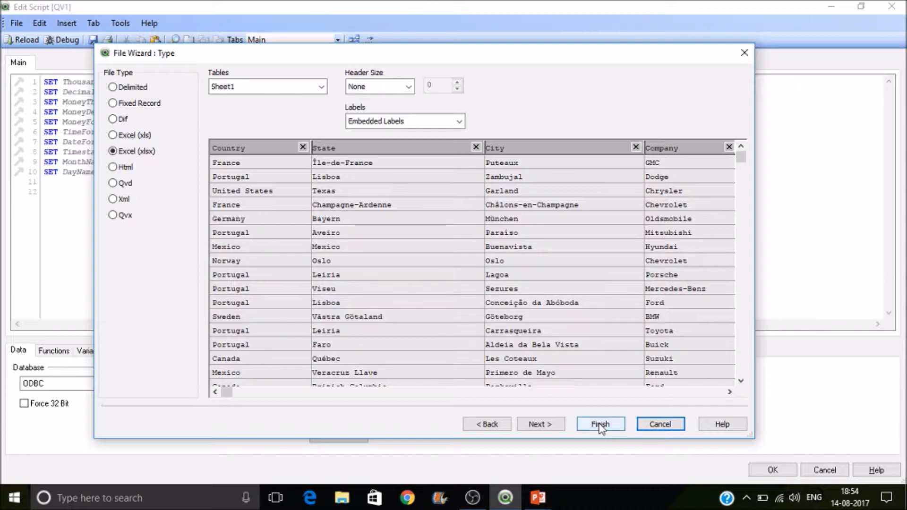
left_click(600, 424)
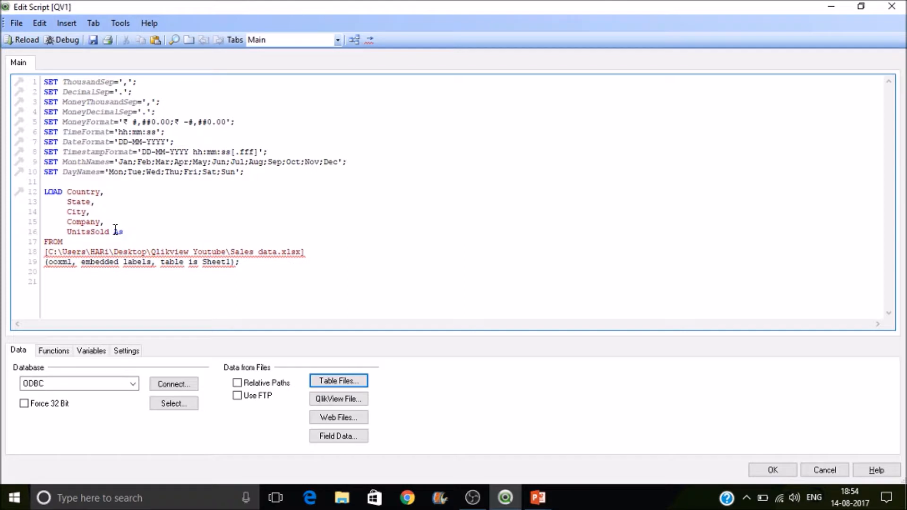
Rename UnitsSold to #UnitsSold in the load script
type("#UnitsS")
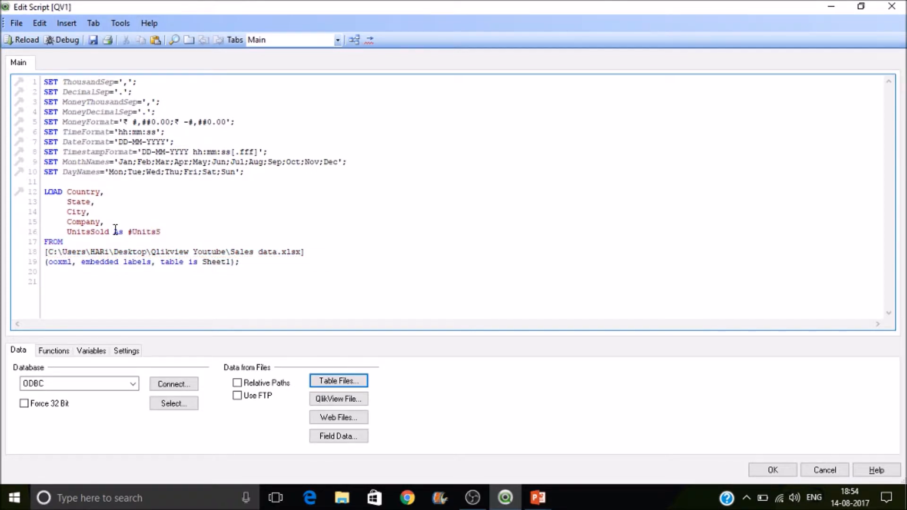
type("ol")
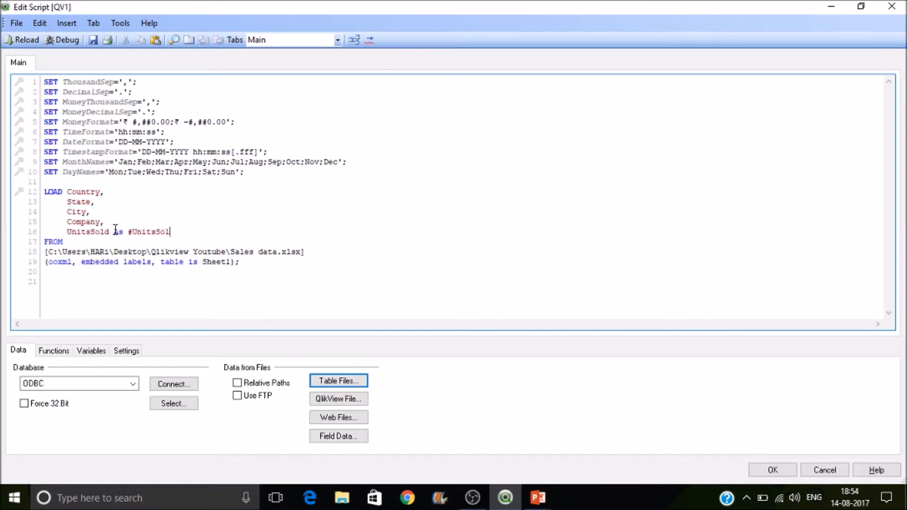
type("d")
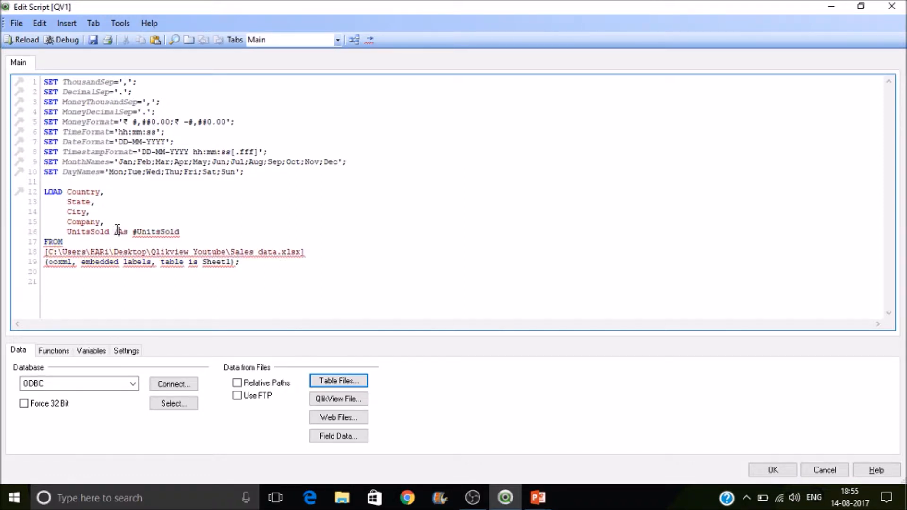
type("//")
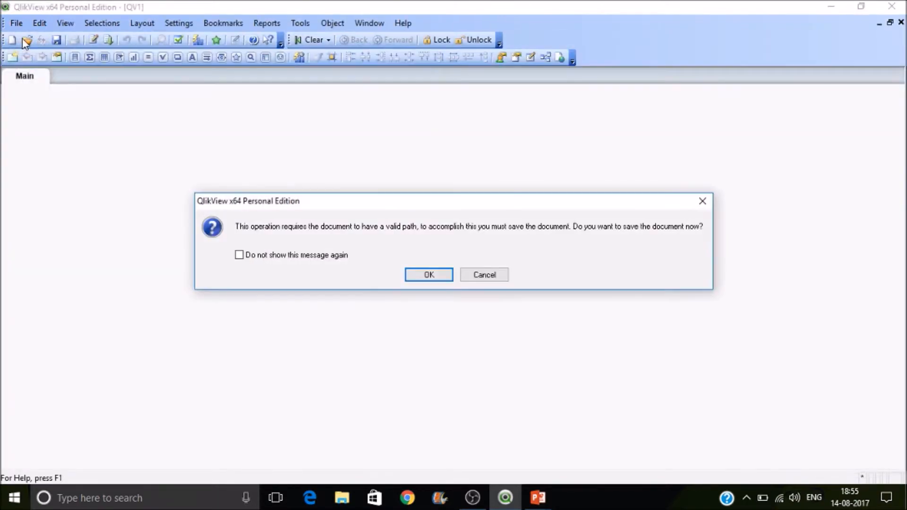
Save the document as Namingconv and reload it, fetching 116 lines
left_click(428, 275)
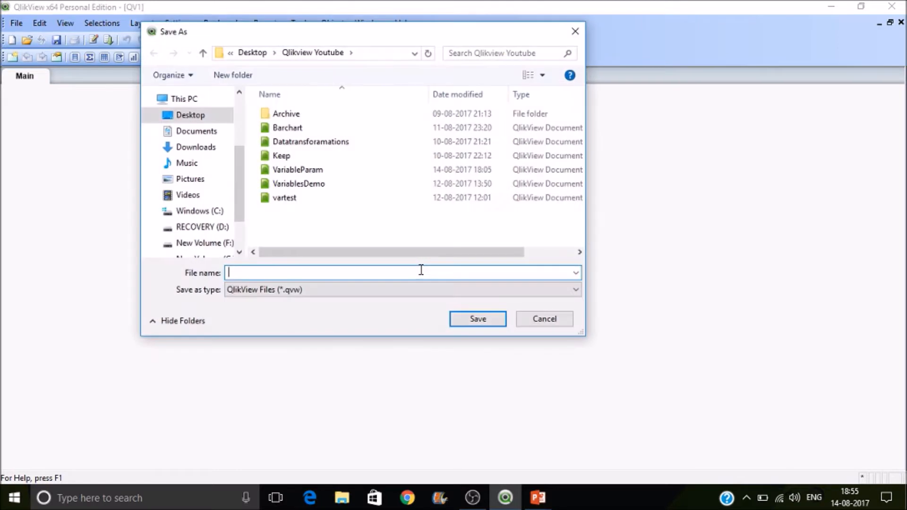
type("Naming")
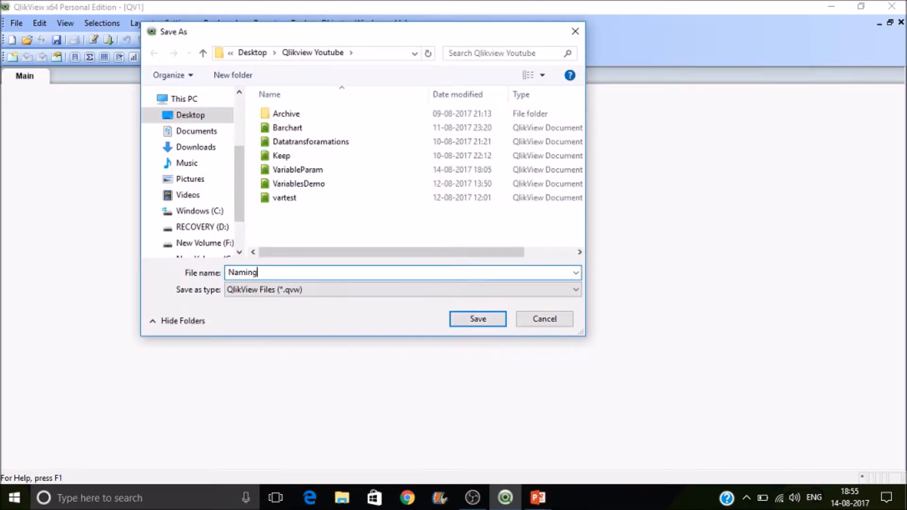
type("conv")
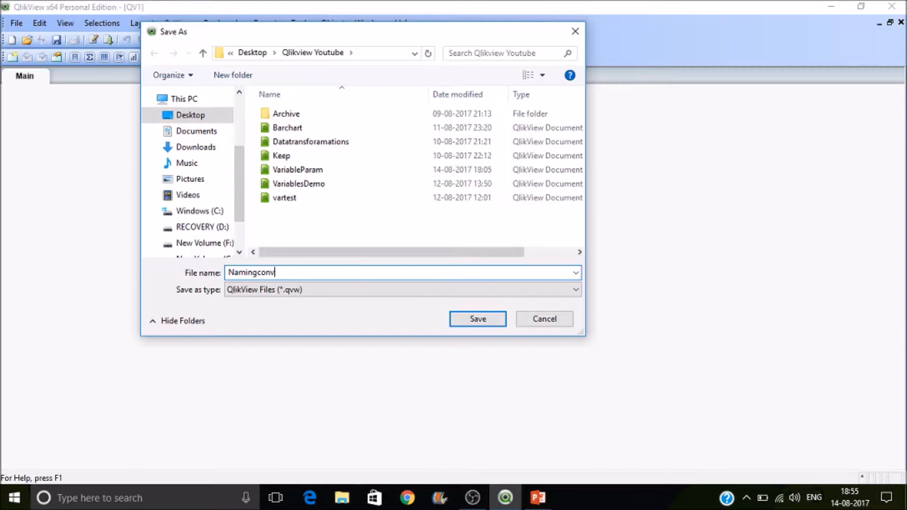
left_click(477, 319)
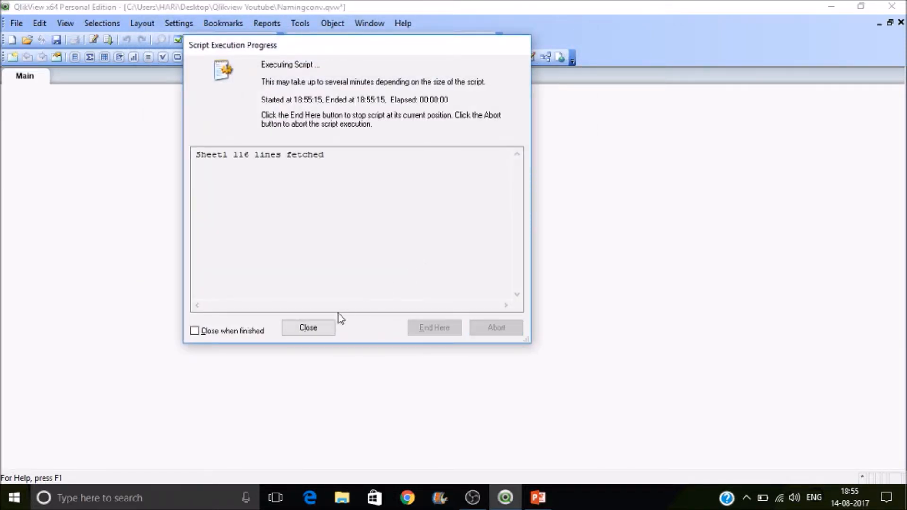
Close the progress window and review the City, Company, Country, State and UnitsSold fields
left_click(308, 328)
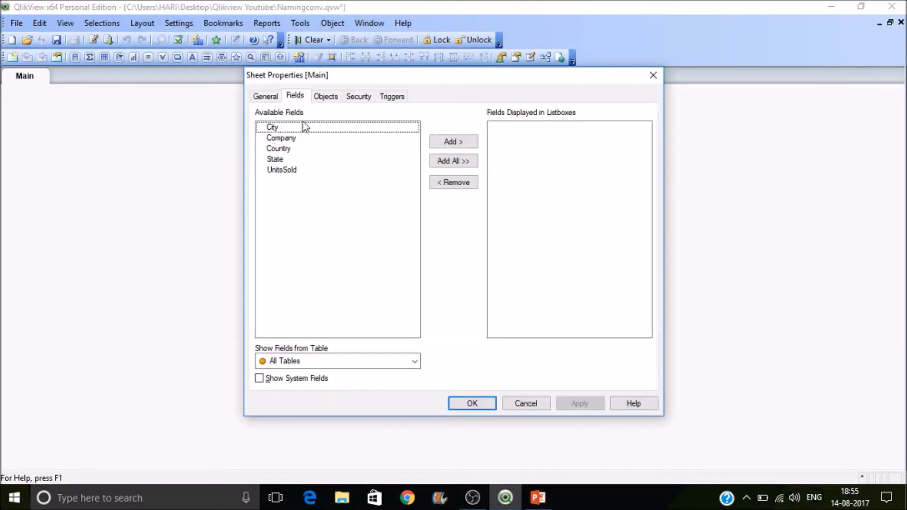
left_click(282, 137)
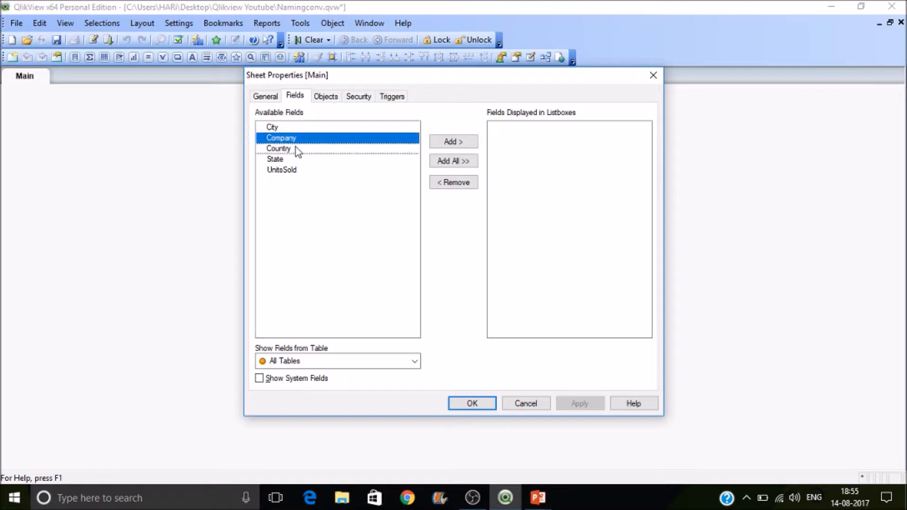
left_click(282, 170)
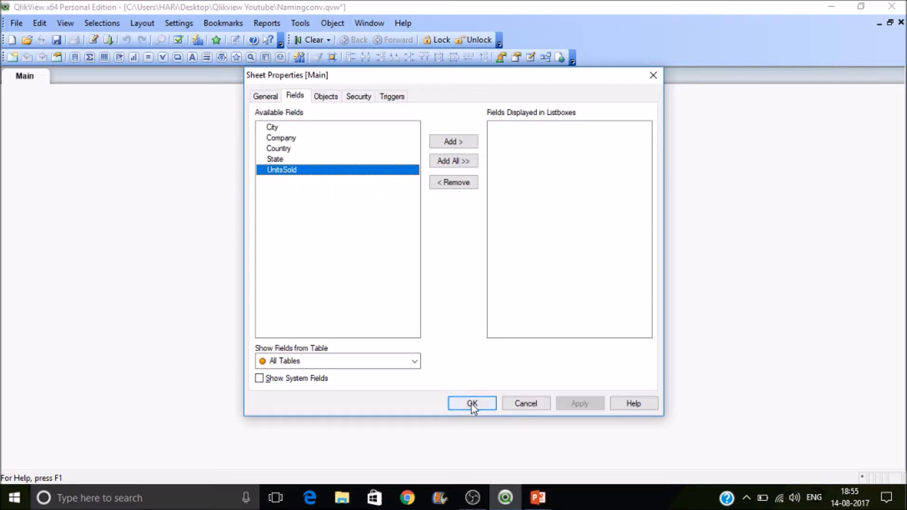
left_click(472, 403)
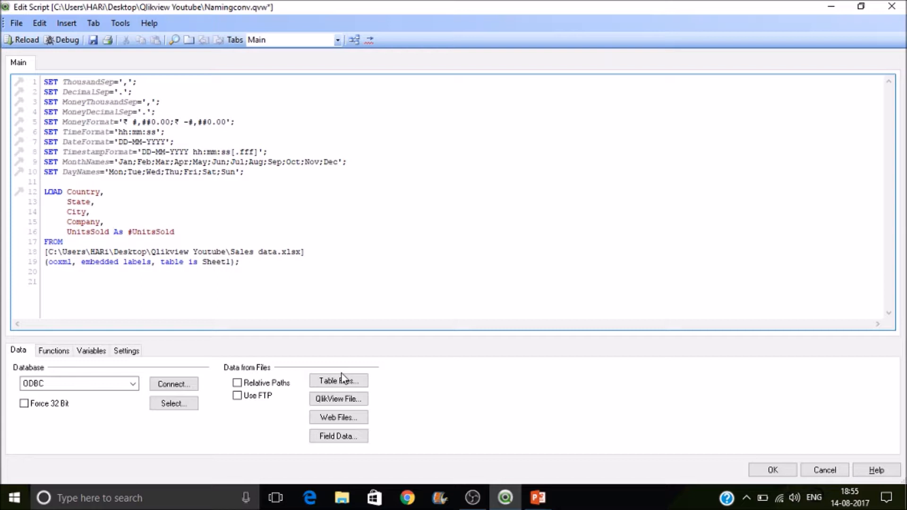
mouse_move(63, 58)
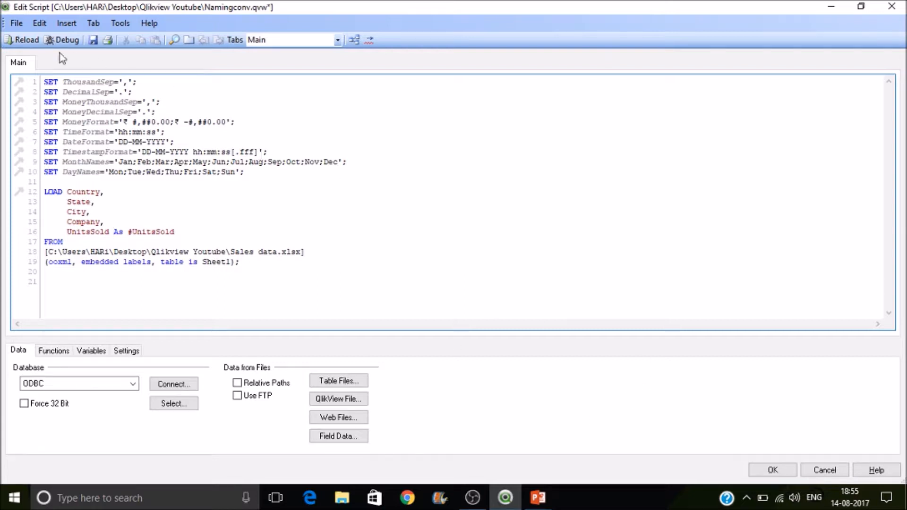
Reload the script and confirm #UnitsSold now appears in the field list
left_click(21, 39)
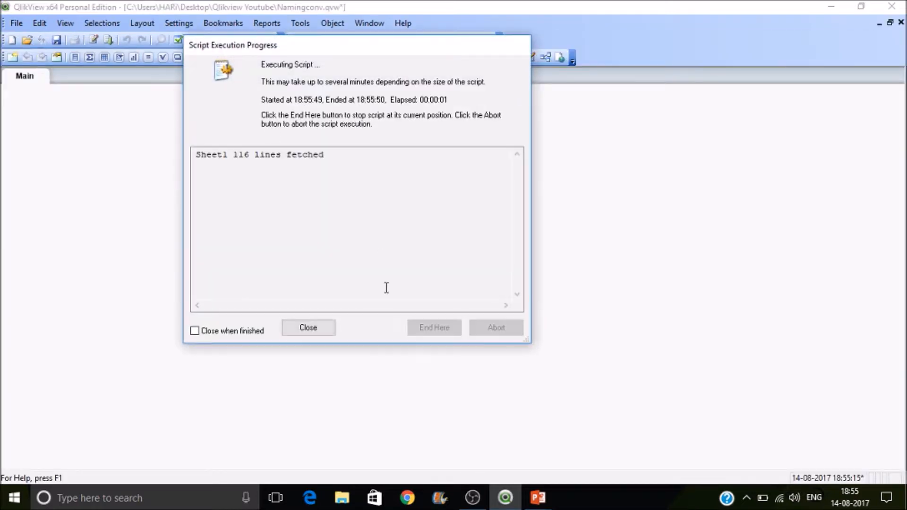
left_click(308, 327)
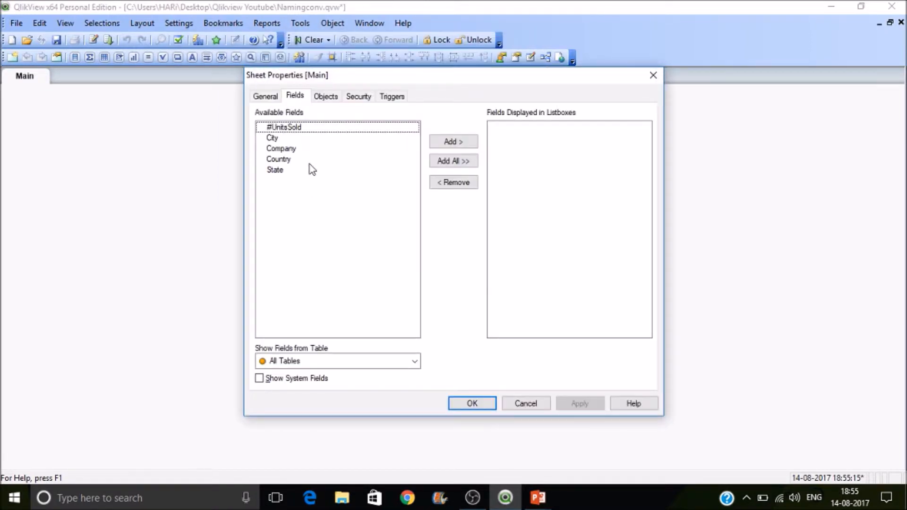
left_click(284, 127)
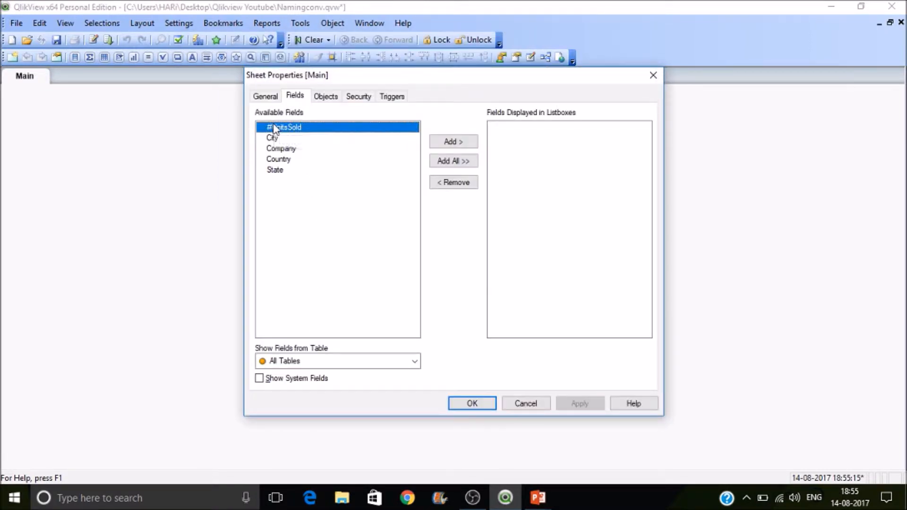
mouse_move(300, 155)
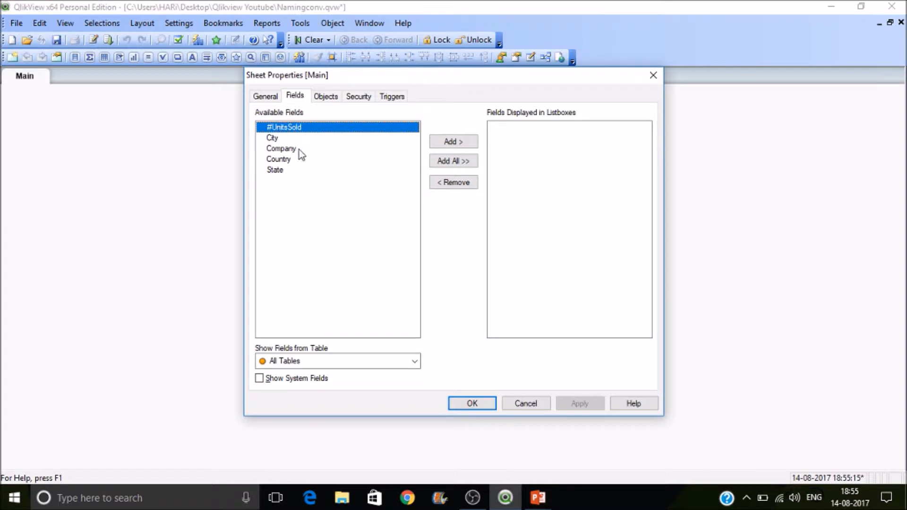
mouse_move(328, 151)
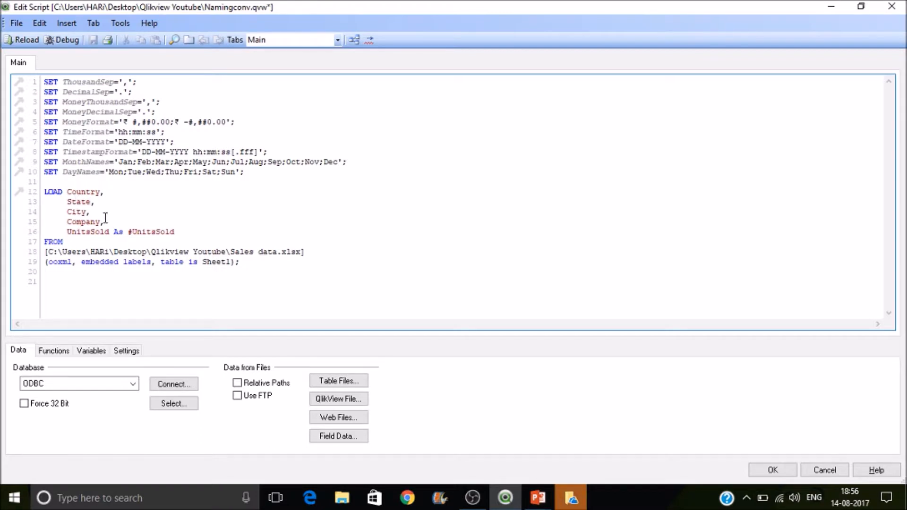
Keep Country, State, #UnitsSold in the first LOAD and add a second LOAD of State, City, Company
left_click_drag(66, 211, 104, 222)
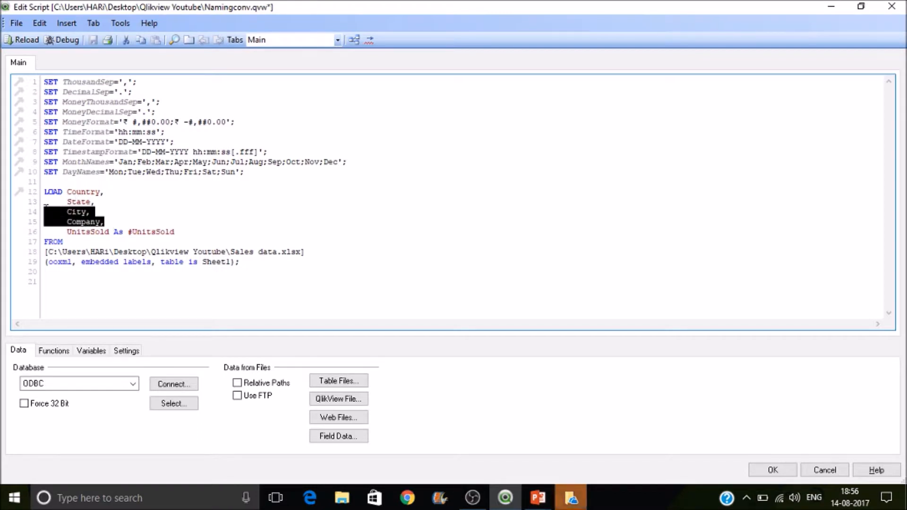
key("Delete")
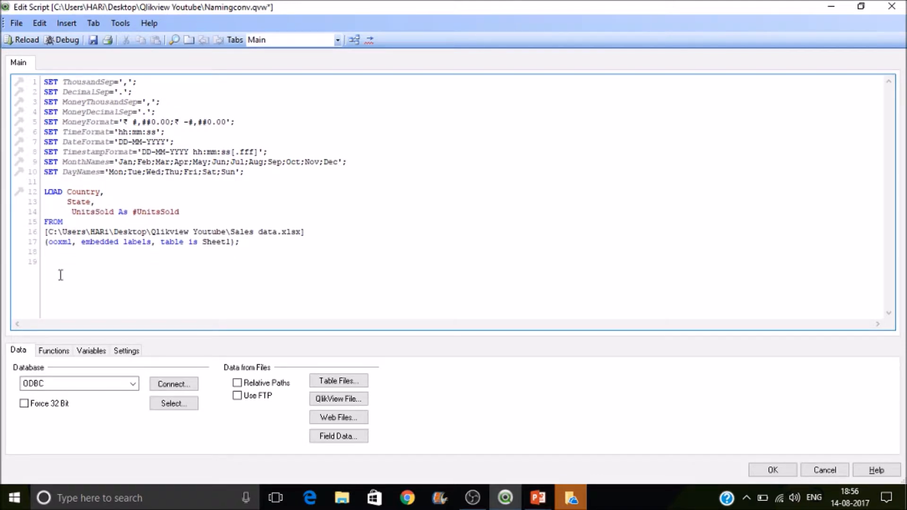
left_click(338, 381)
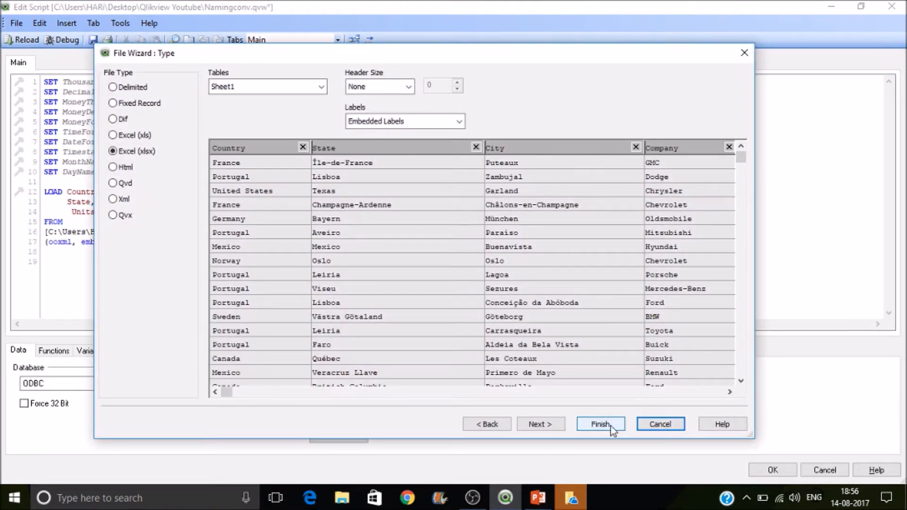
left_click(600, 425)
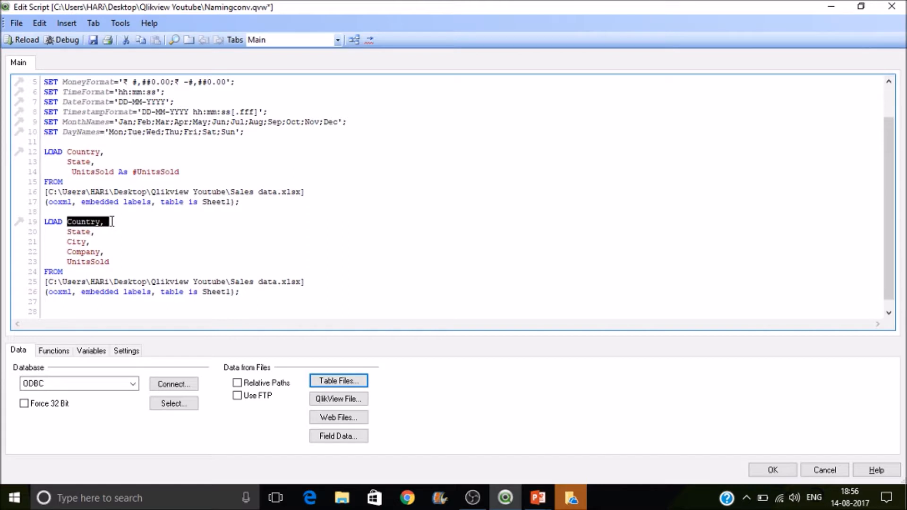
key("Delete")
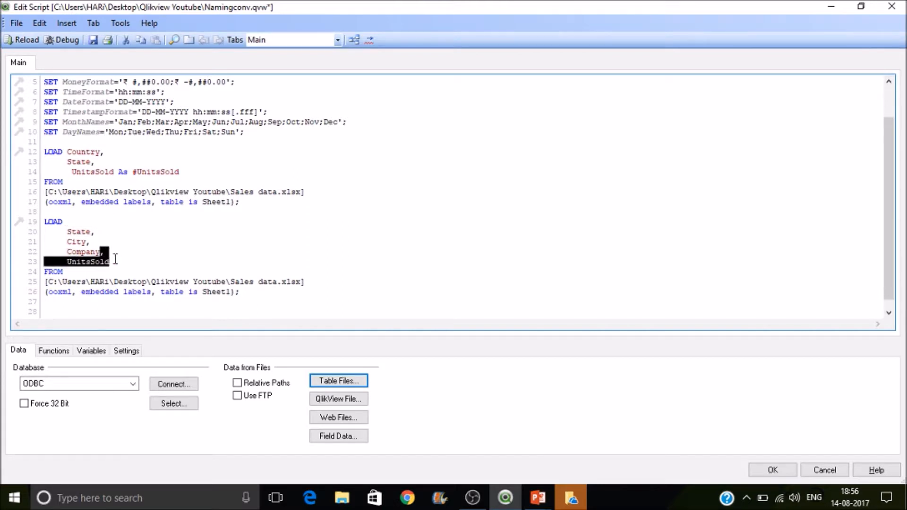
key("Delete")
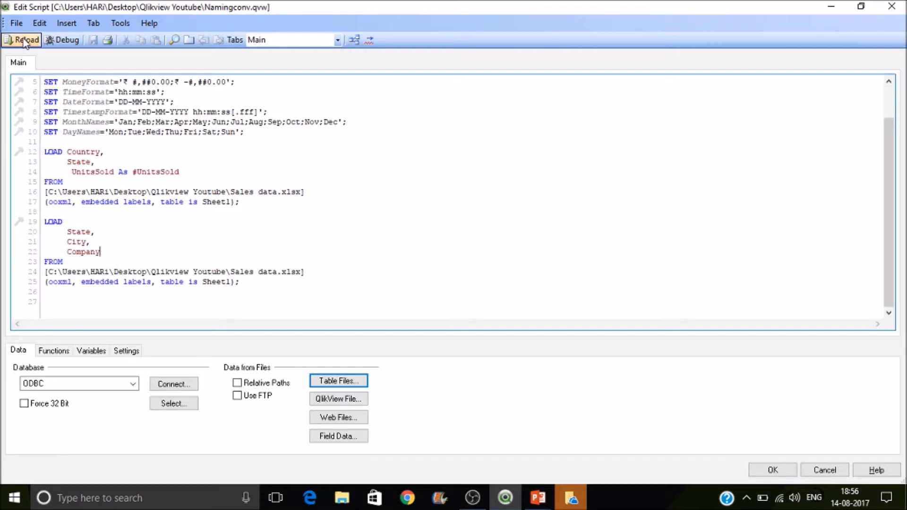
Reload with both loads, view the two tables linked on State, and close the Table Viewer
left_click(25, 40)
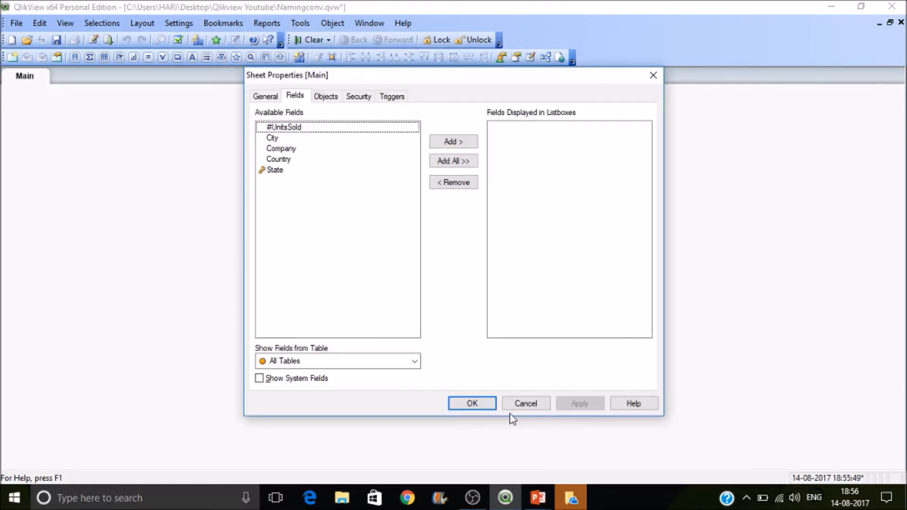
left_click(472, 403)
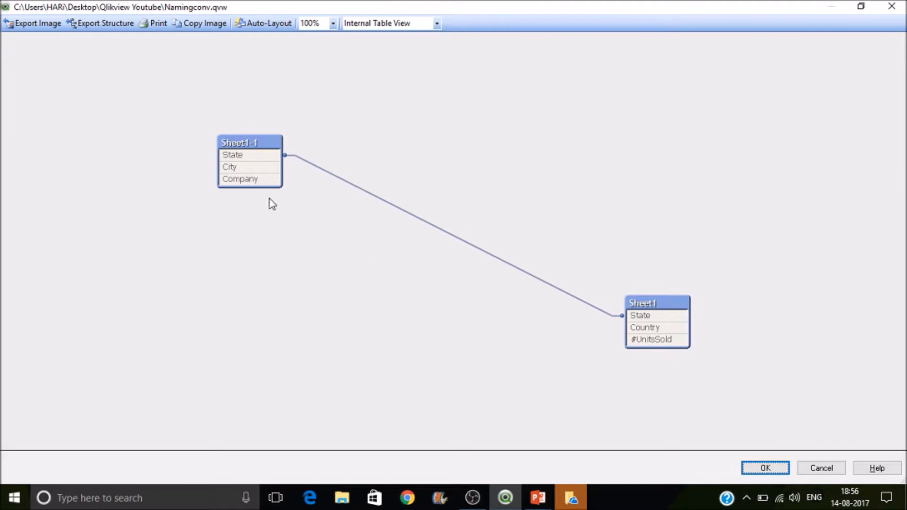
mouse_move(609, 310)
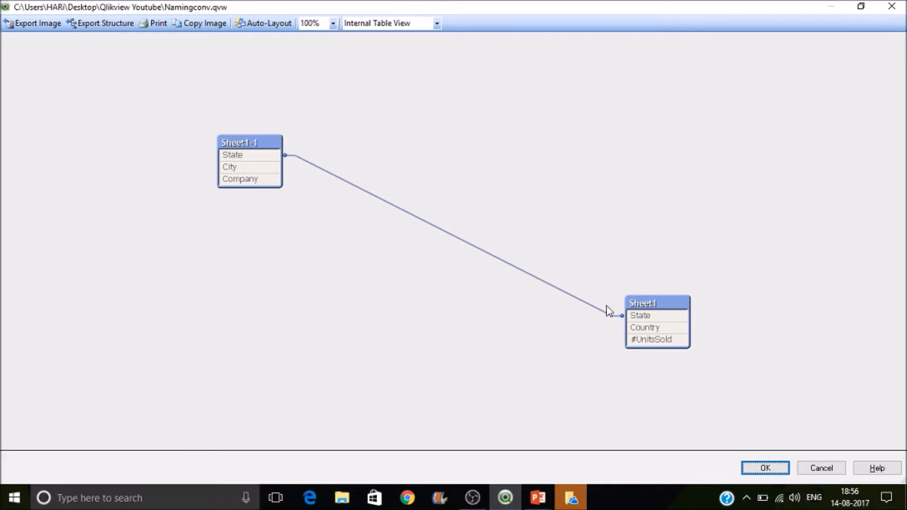
mouse_move(527, 224)
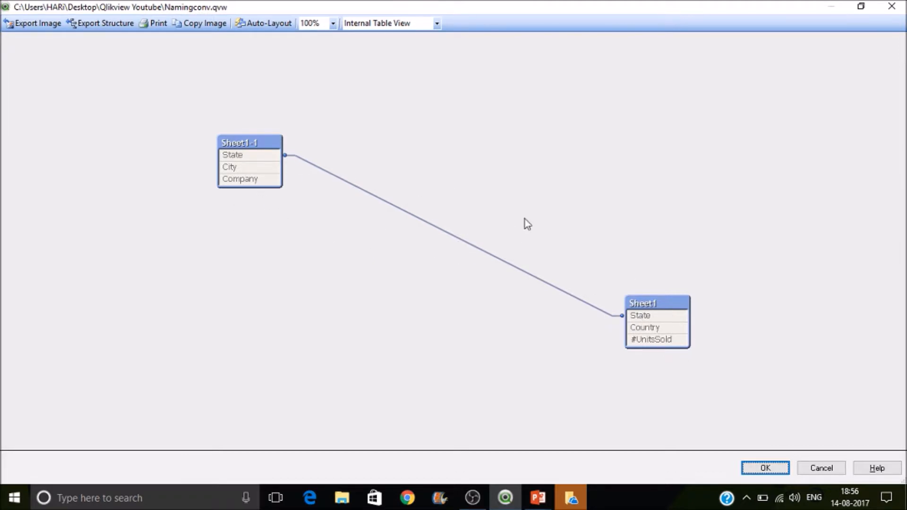
mouse_move(642, 315)
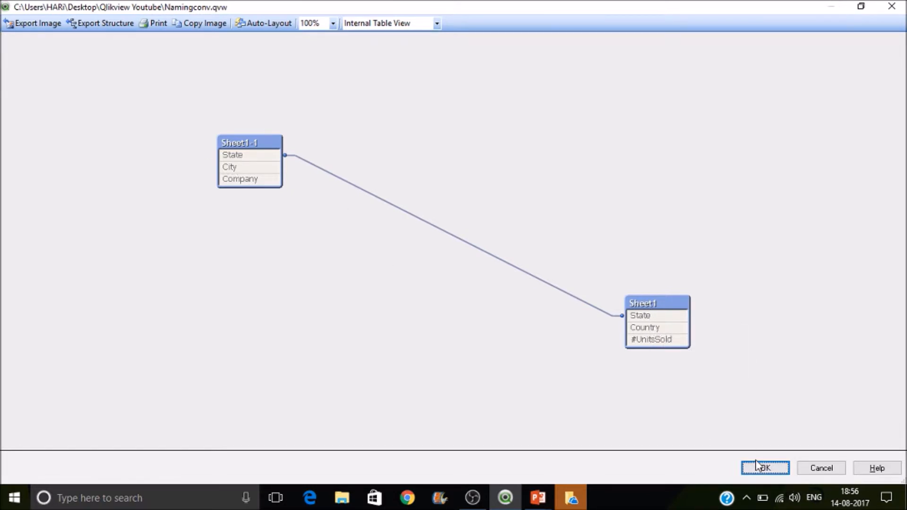
left_click(765, 469)
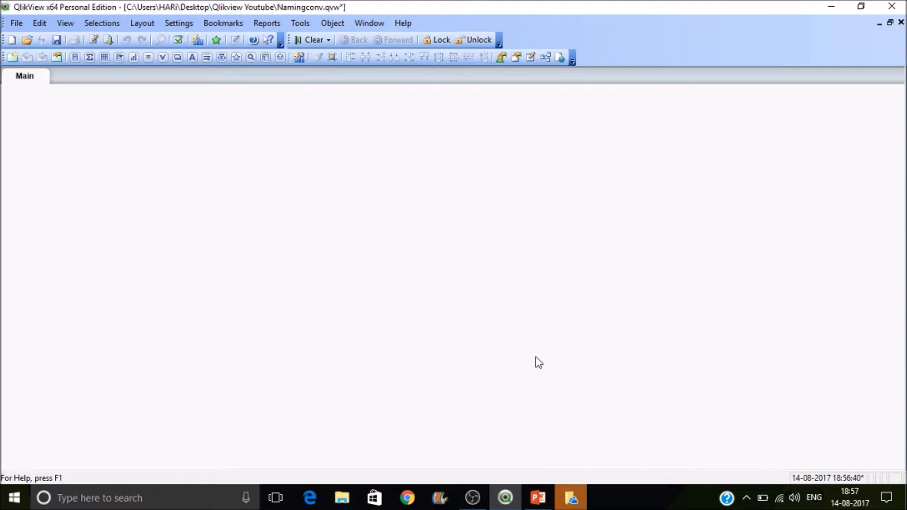
mouse_move(576, 438)
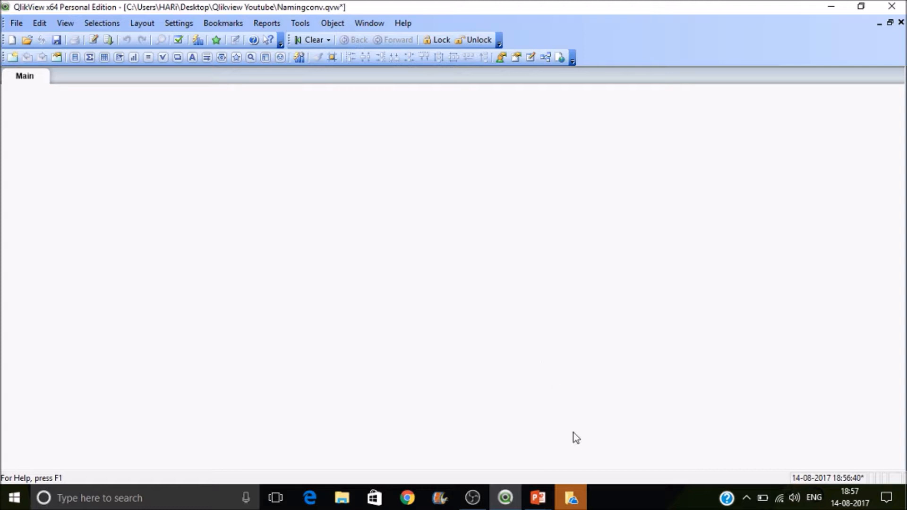
mouse_move(439, 331)
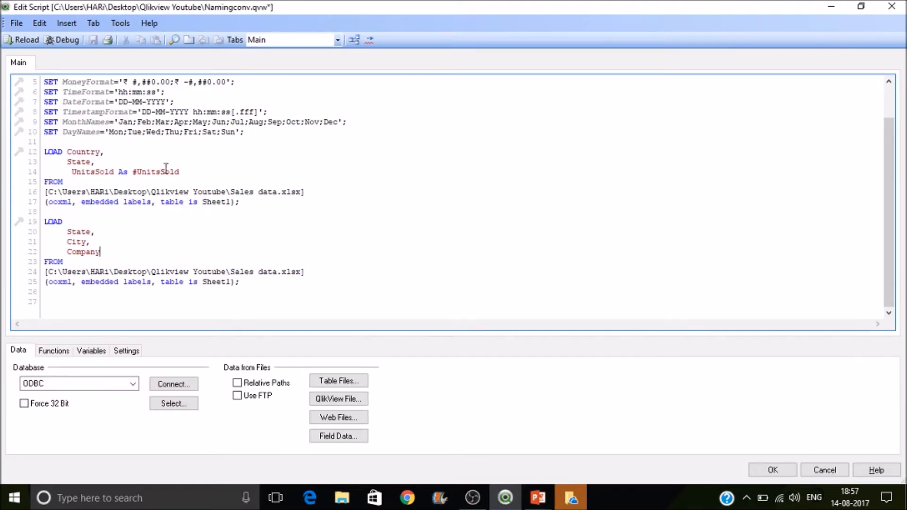
Check the Main sheet's available fields, where State is tagged $key and $text
left_click(772, 470)
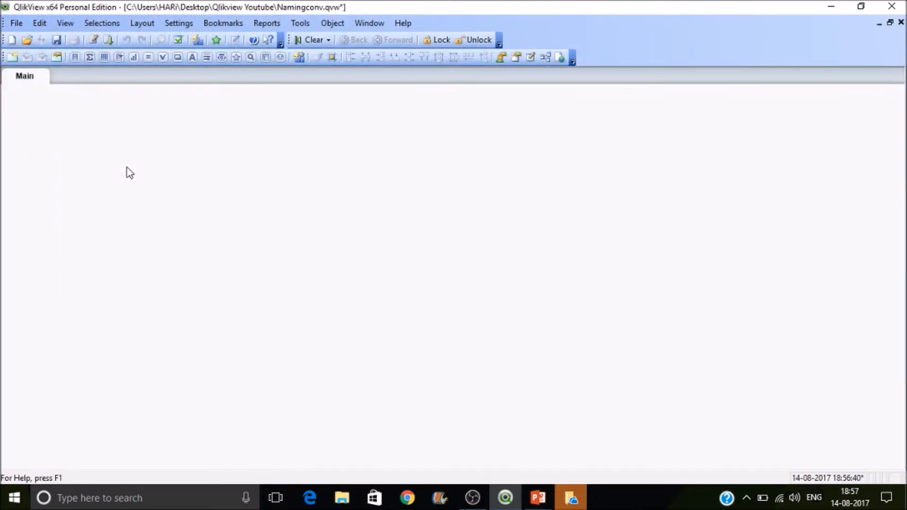
right_click(129, 173)
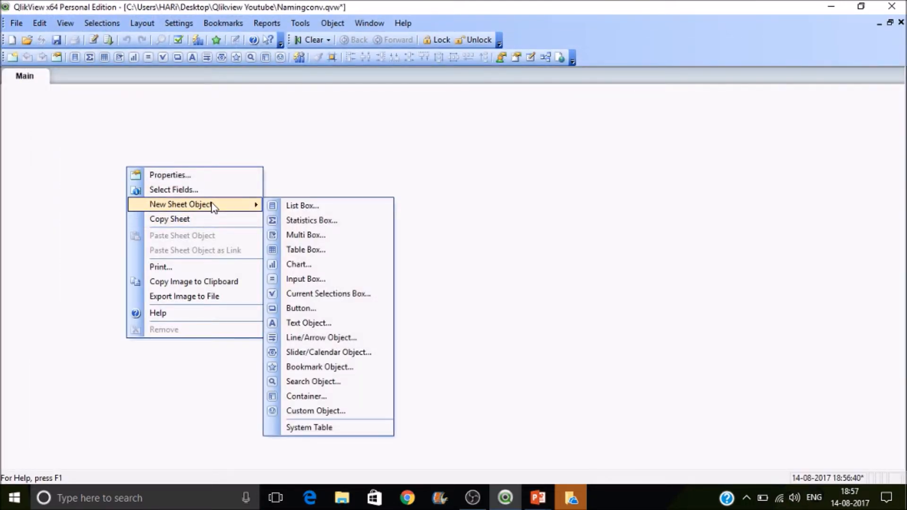
left_click(170, 175)
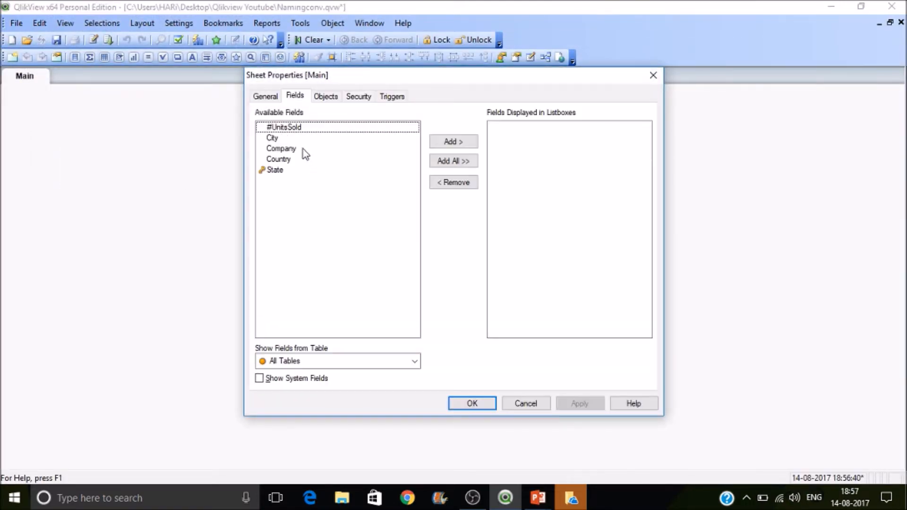
mouse_move(274, 172)
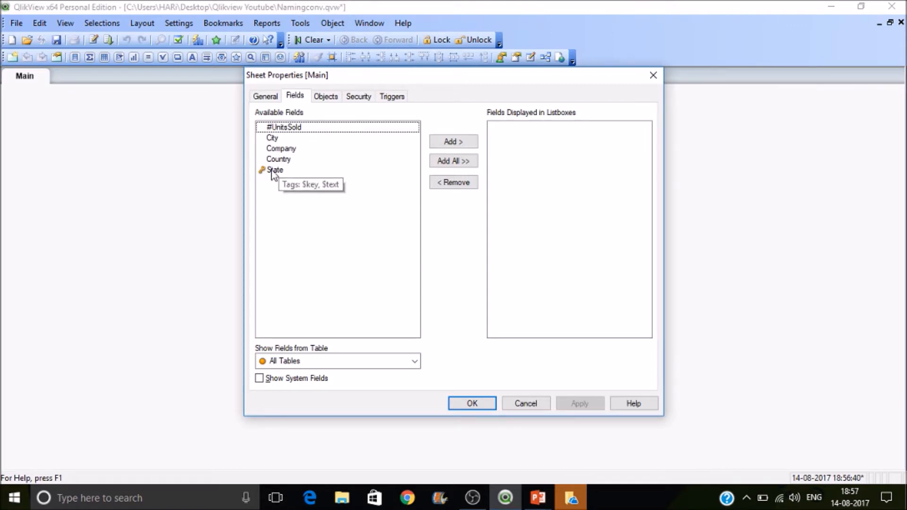
left_click(471, 403)
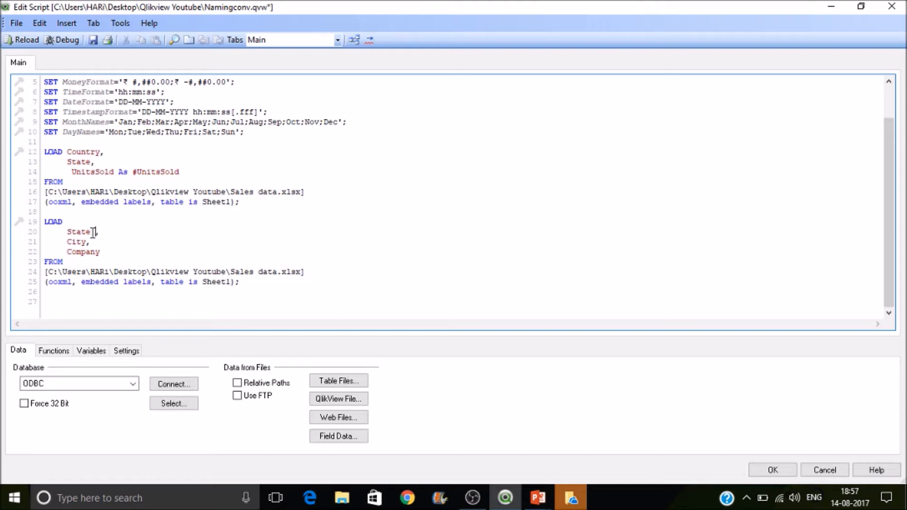
Append 'As %State' after State in the second LOAD statement
type("As")
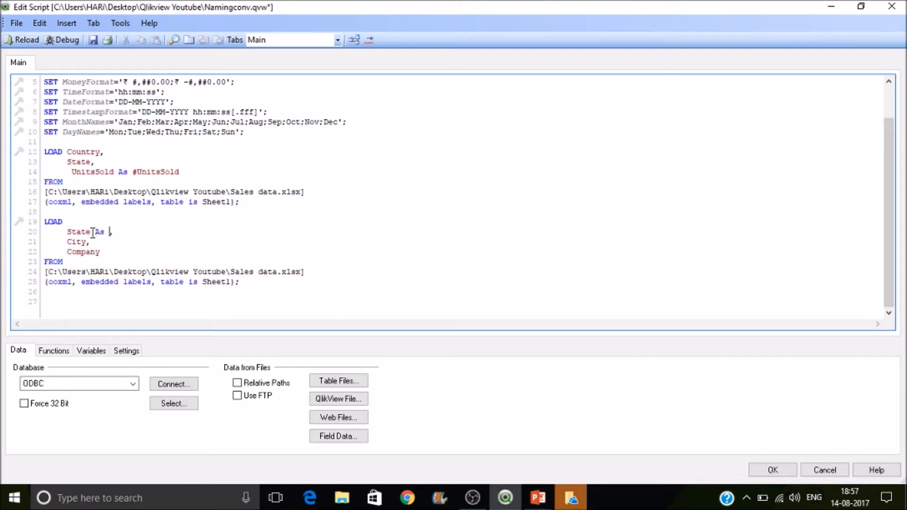
type("%S")
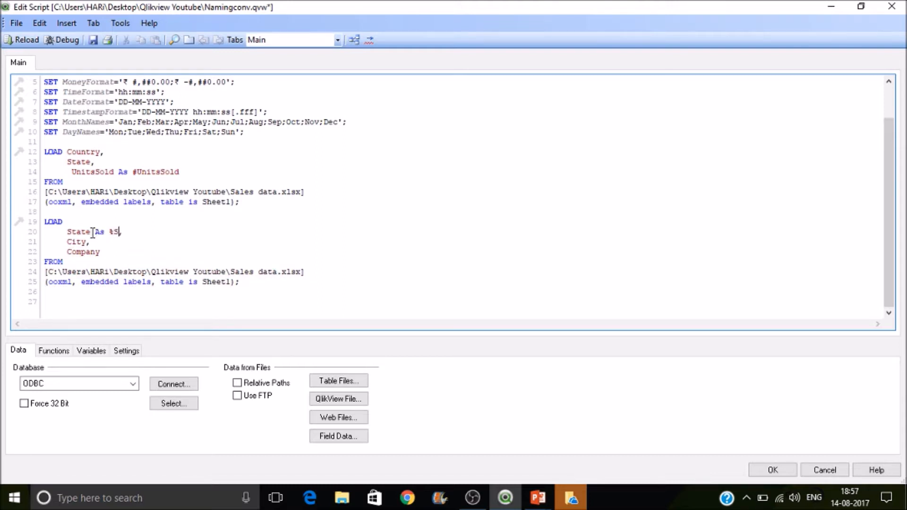
type("tate,")
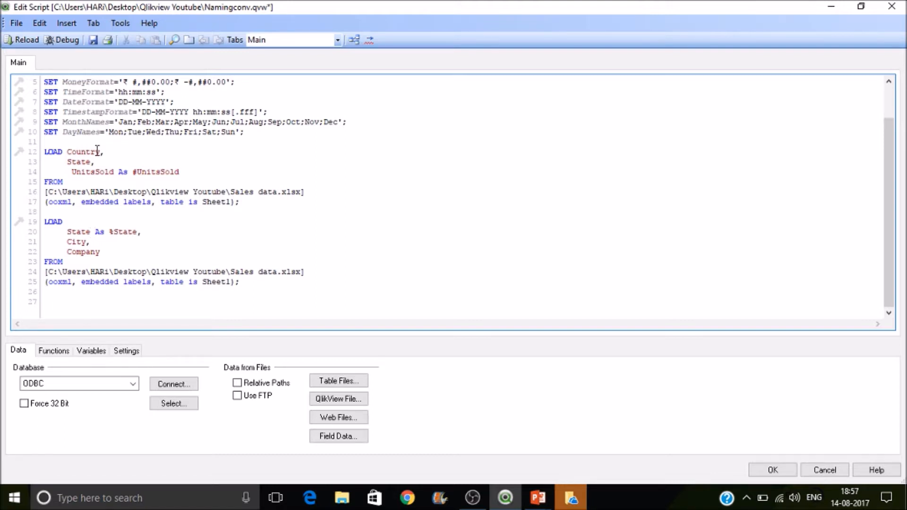
type("A")
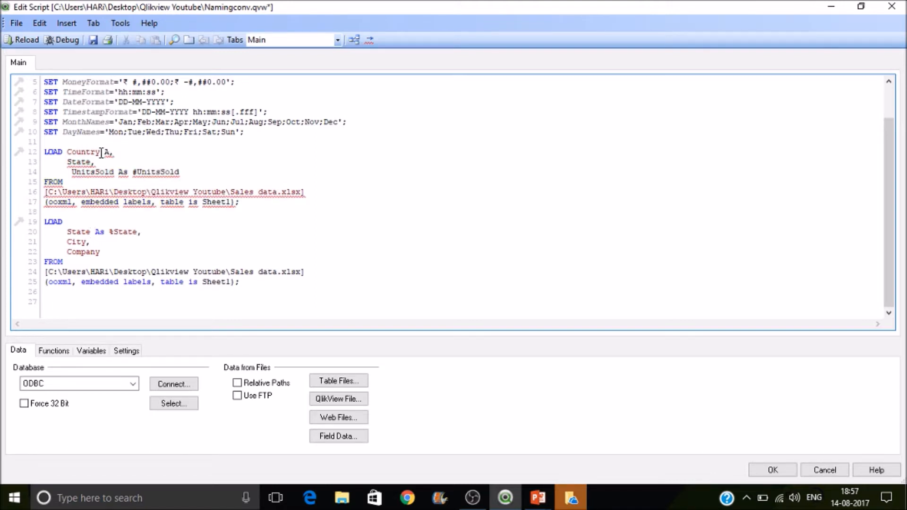
type("As %State")
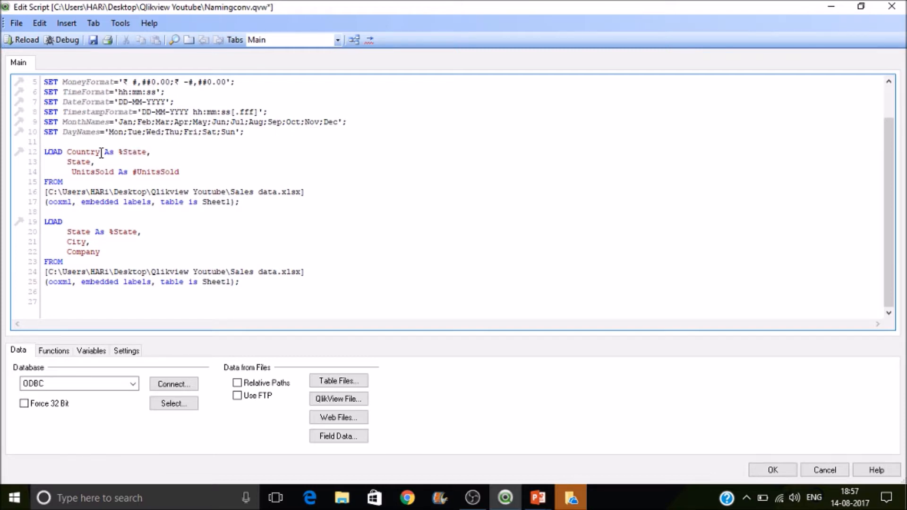
Reload the edited script so both tables link on %State, then close the progress window
left_click(23, 39)
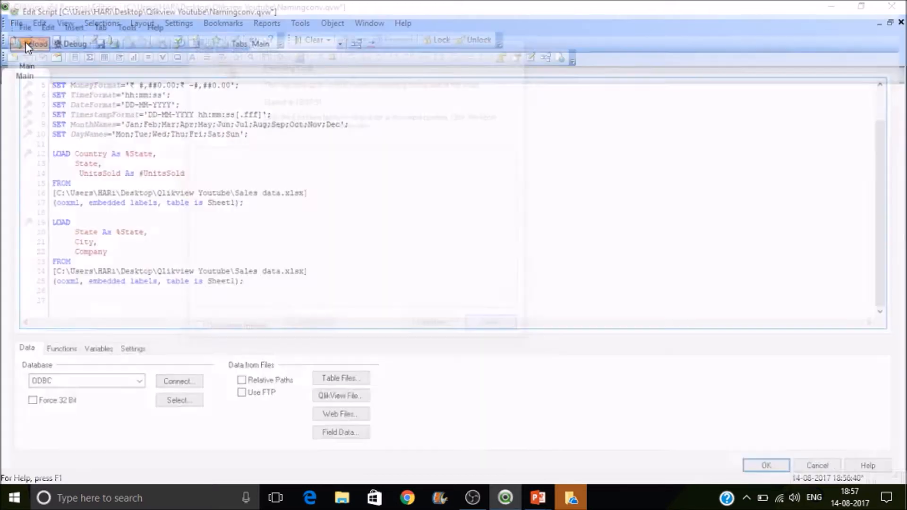
left_click(30, 44)
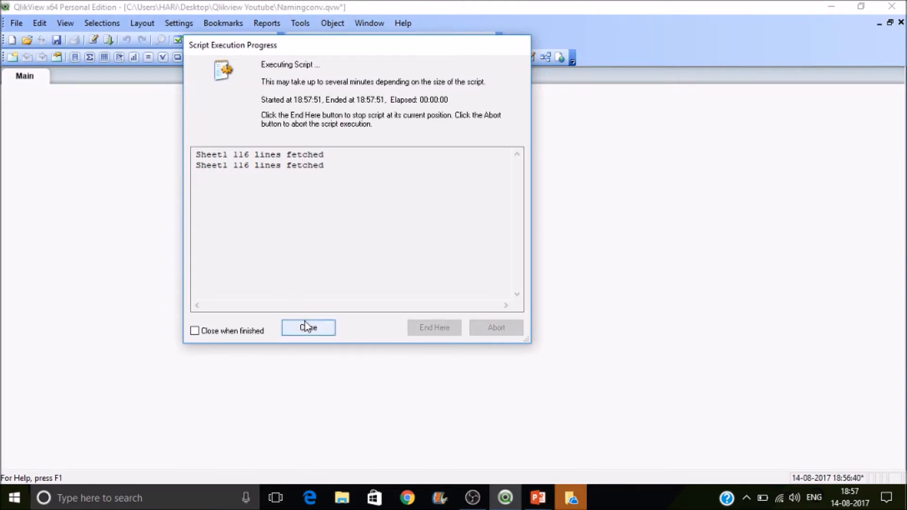
left_click(308, 327)
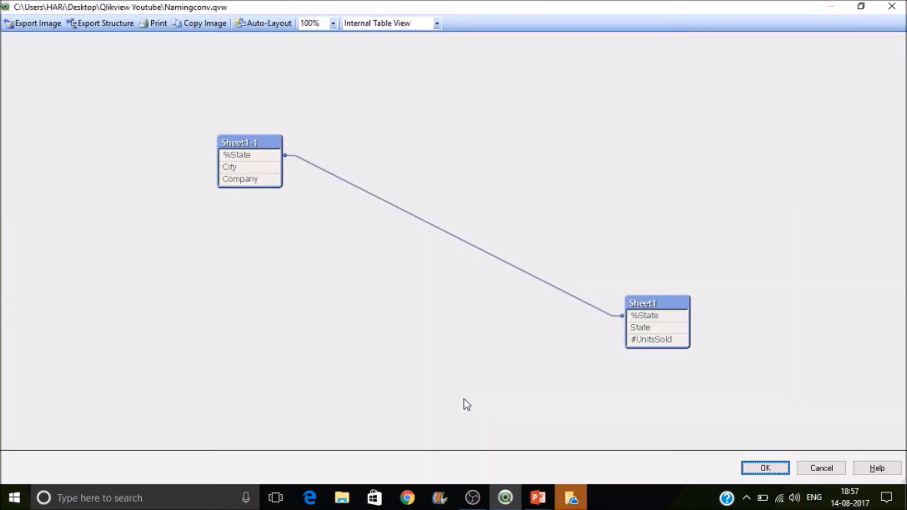
mouse_move(663, 379)
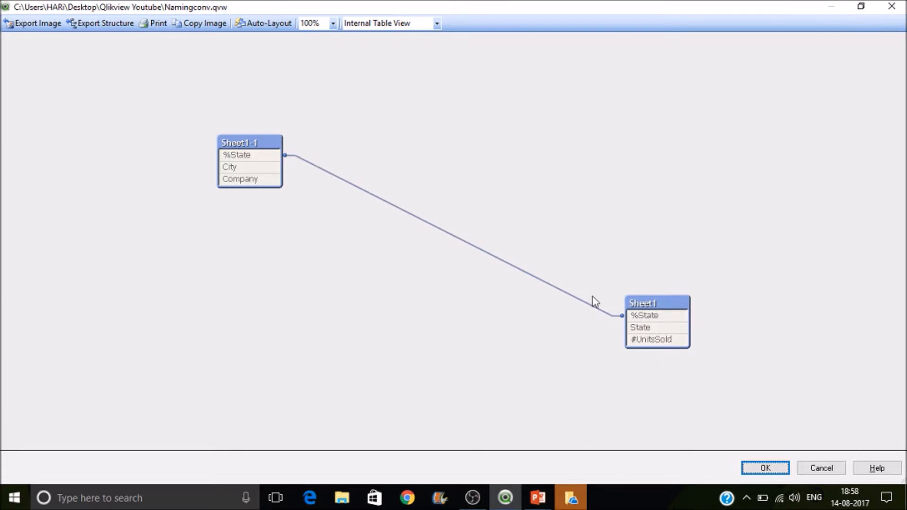
mouse_move(242, 155)
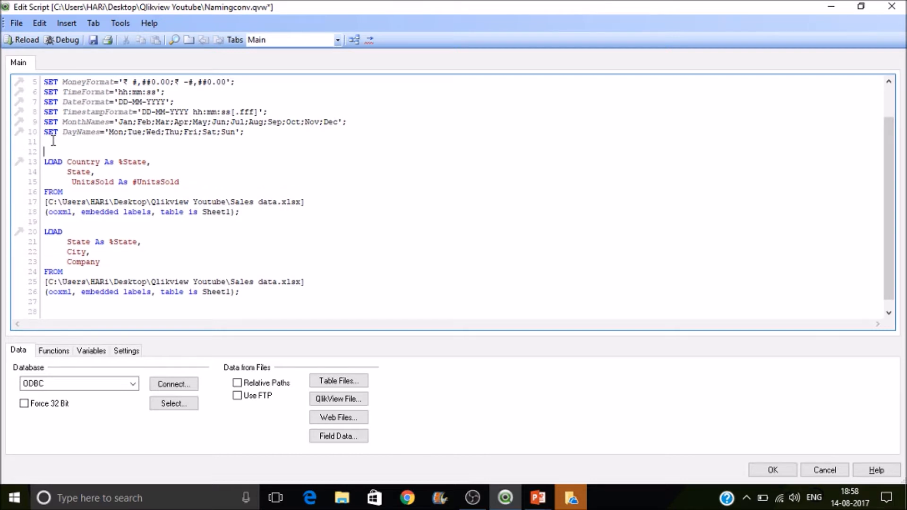
Label the first LOAD 'Sales_Data:' and the second LOAD 'Dim_Car:'
type("Sales_Data")
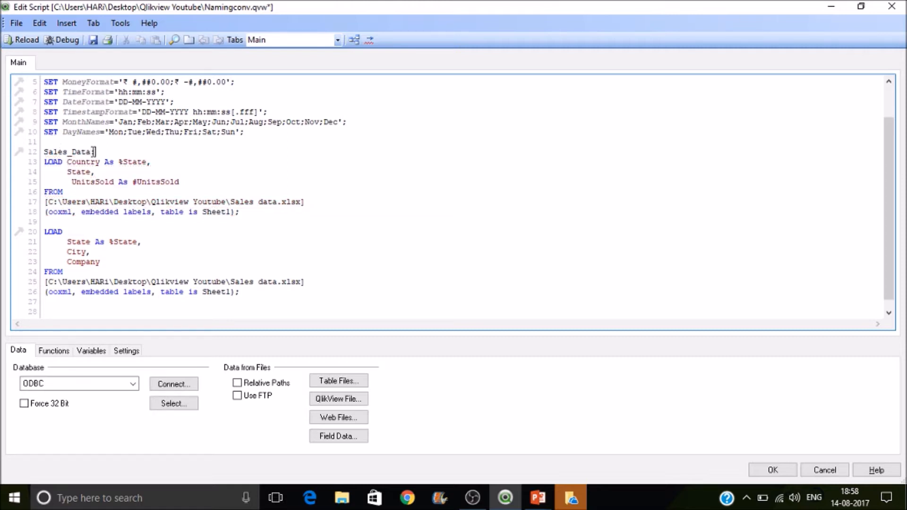
left_click(52, 221)
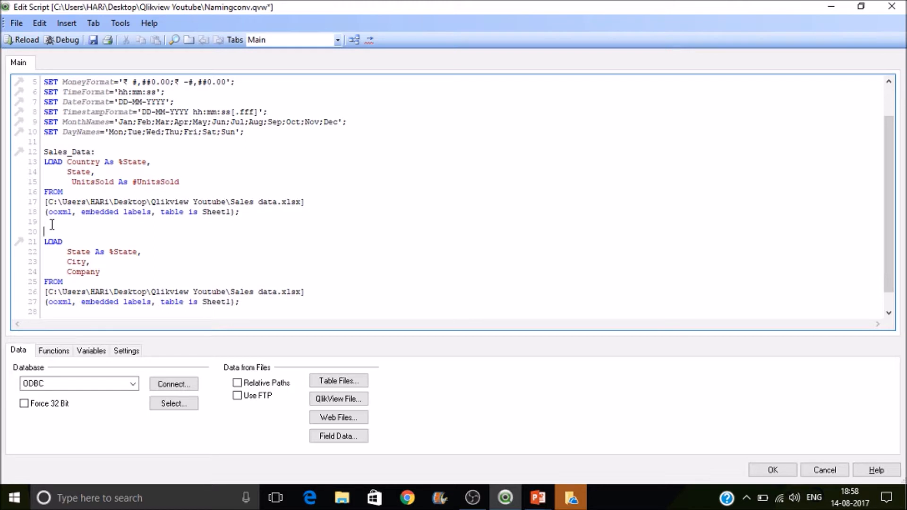
type("DI")
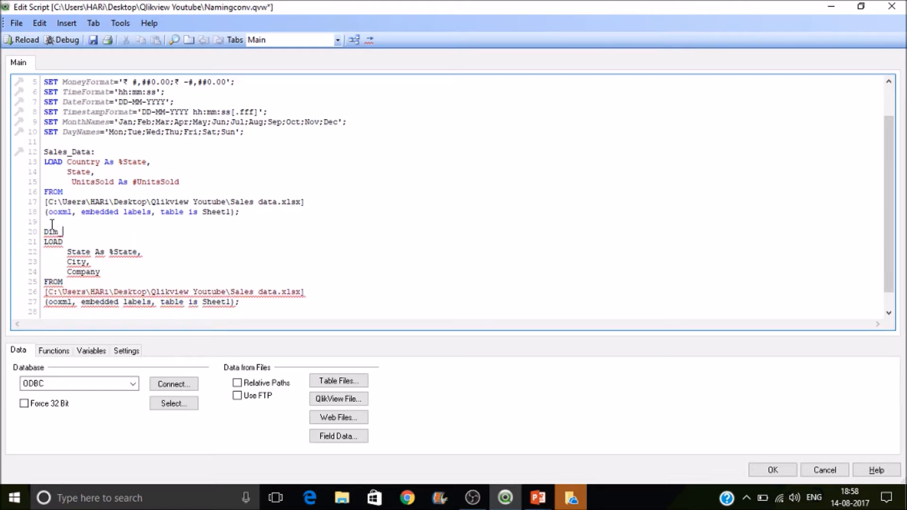
type("Car:")
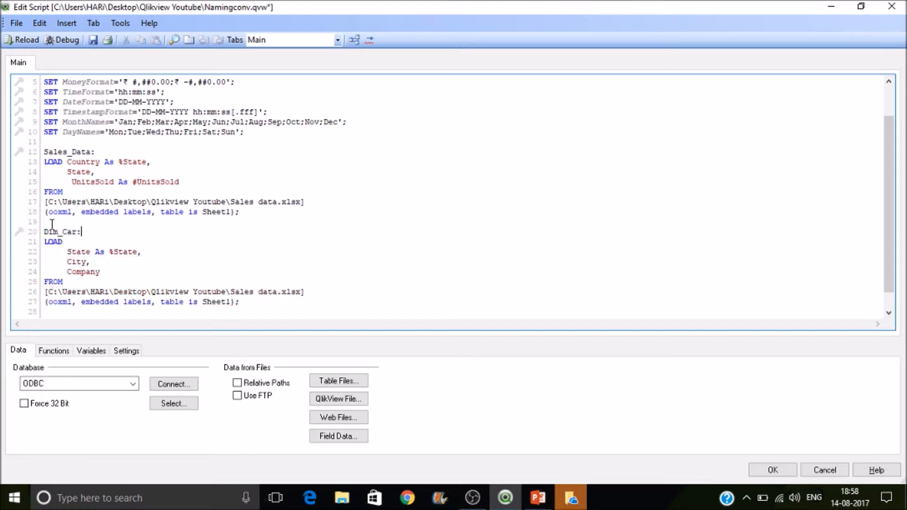
Close the script editor, check the sheet's field list and return to the Main sheet
left_click(23, 40)
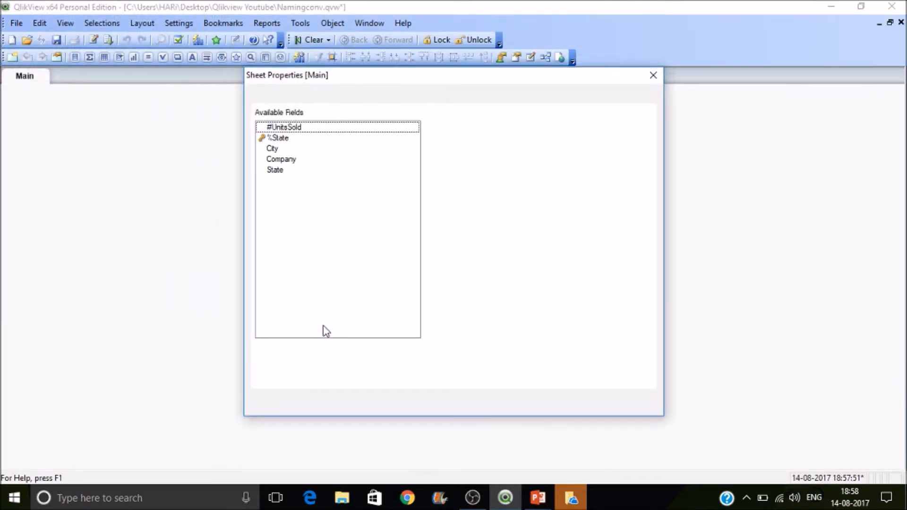
left_click(295, 96)
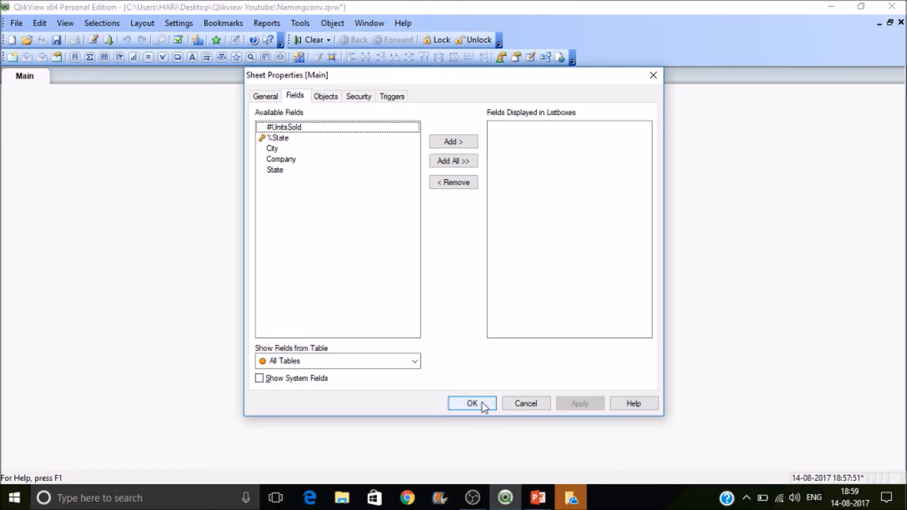
left_click(471, 403)
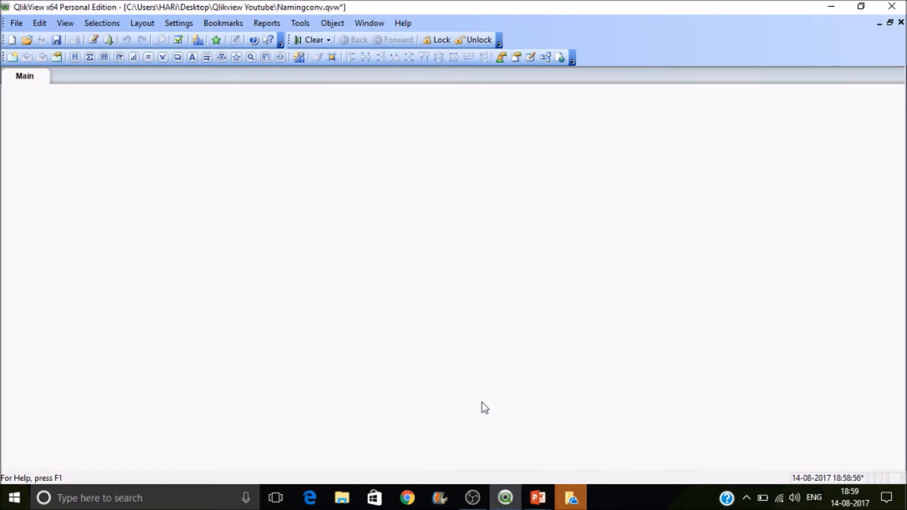
mouse_move(408, 348)
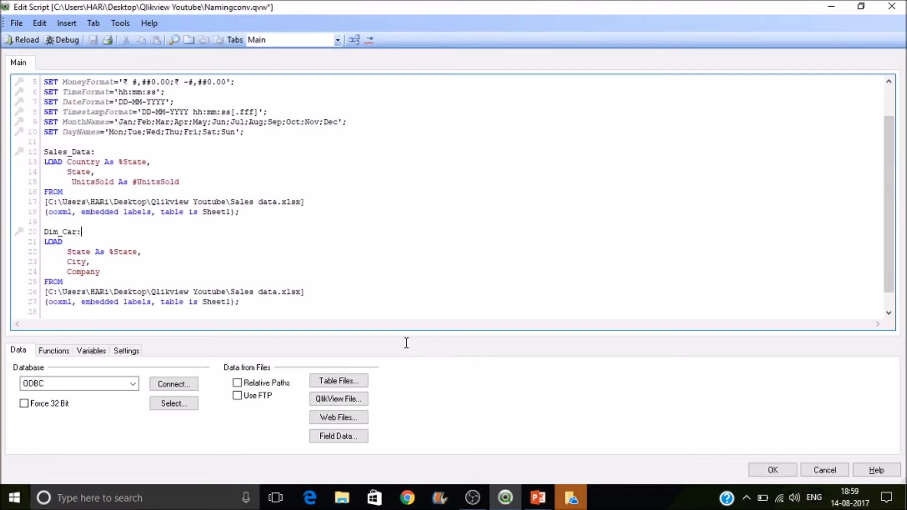
mouse_move(427, 436)
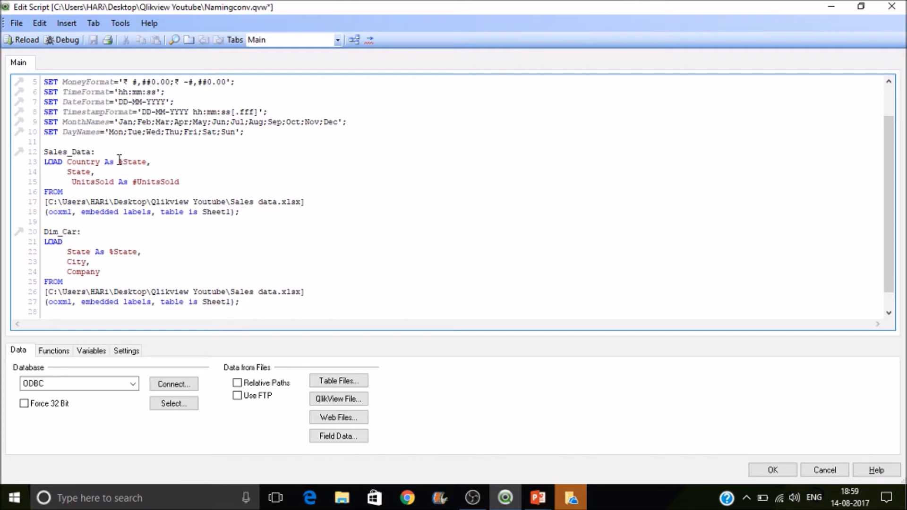
double_click(132, 162)
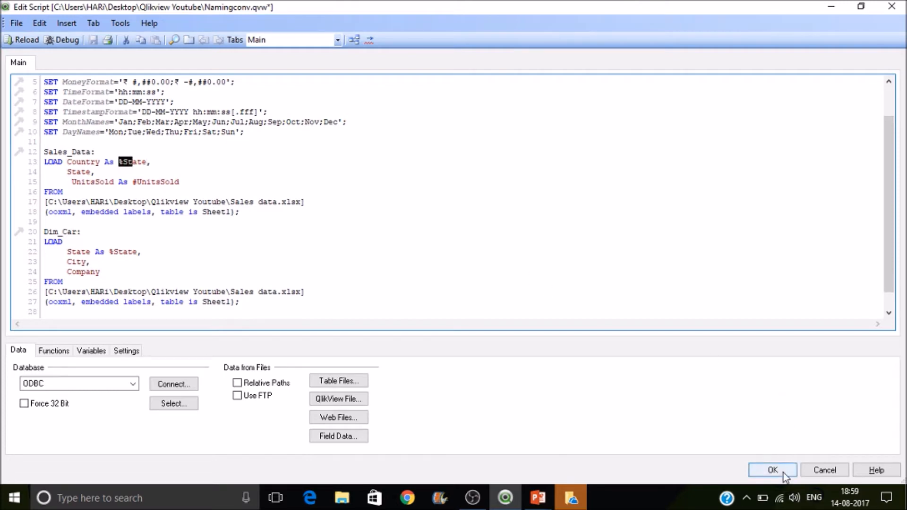
left_click(773, 470)
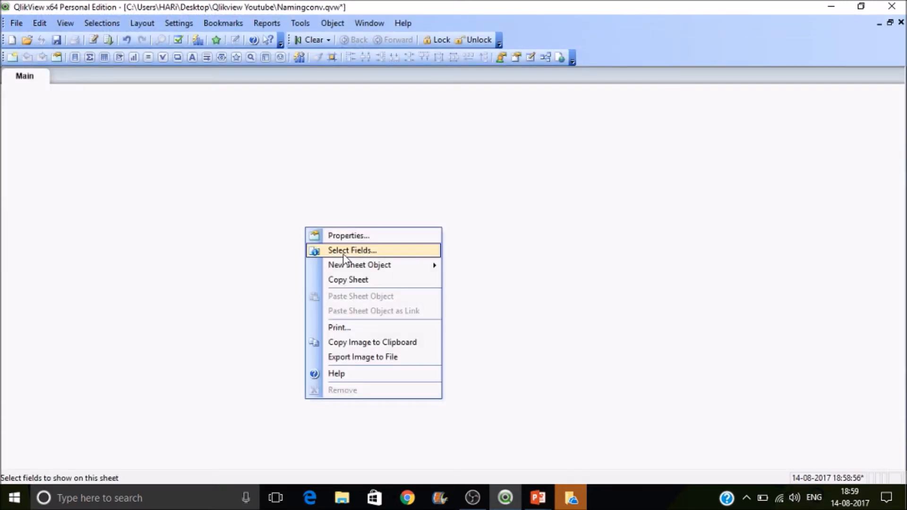
mouse_move(359, 265)
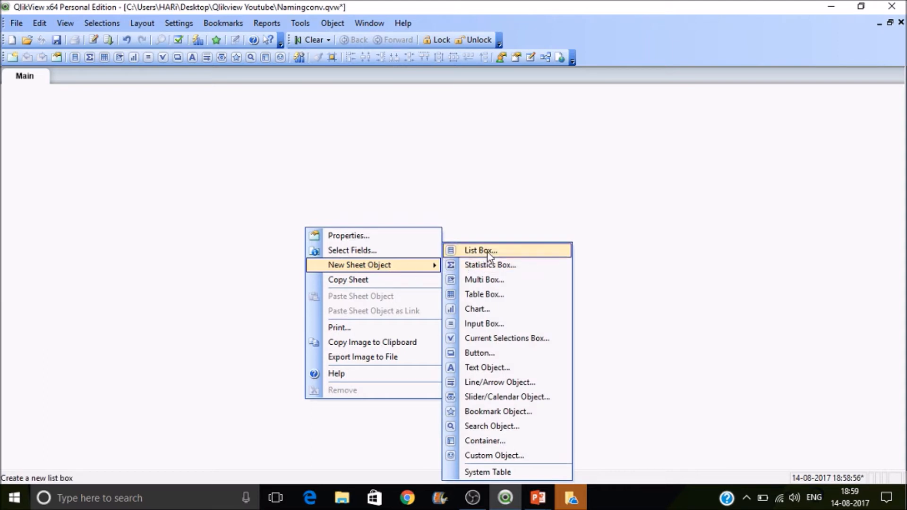
left_click(479, 250)
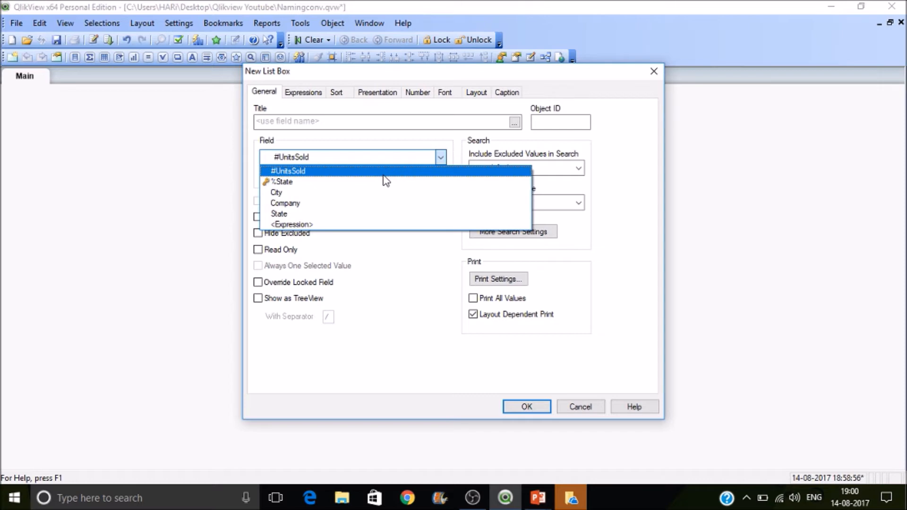
mouse_move(632, 96)
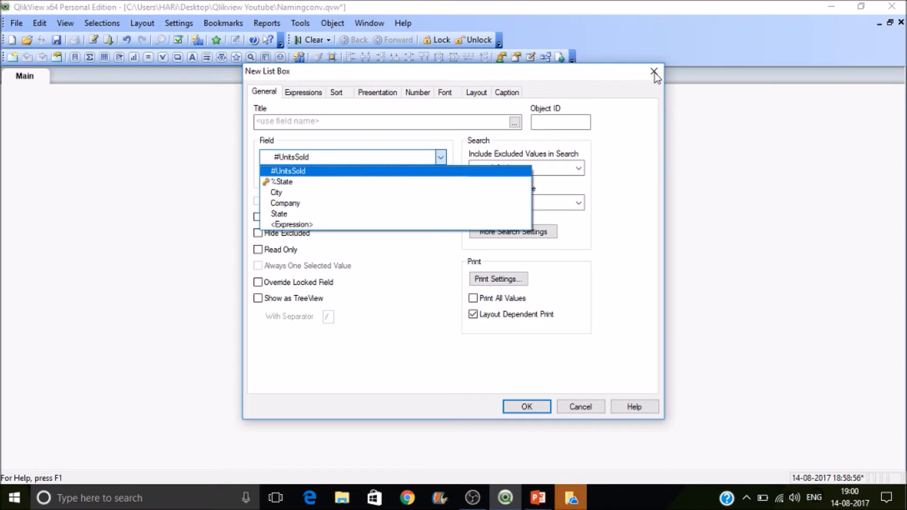
left_click(655, 71)
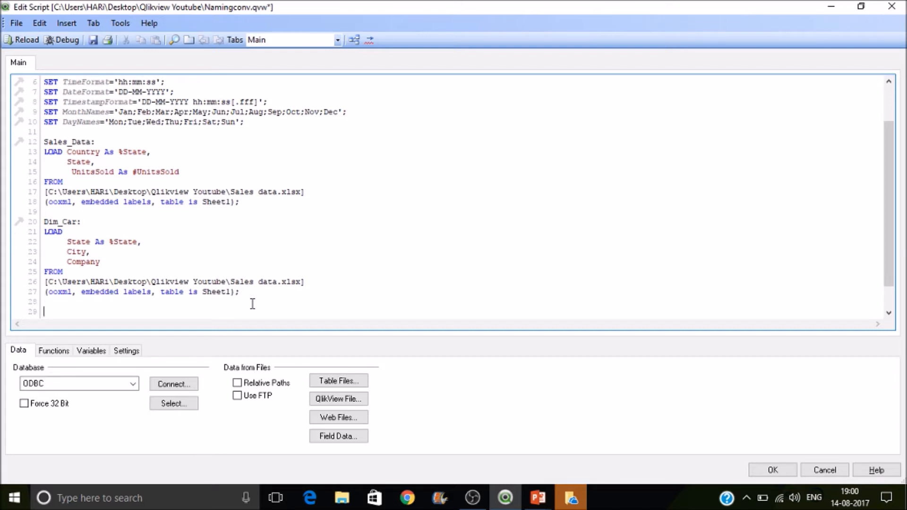
Add the line SET HidePrefix = '%'; at the end of the script
type("SET")
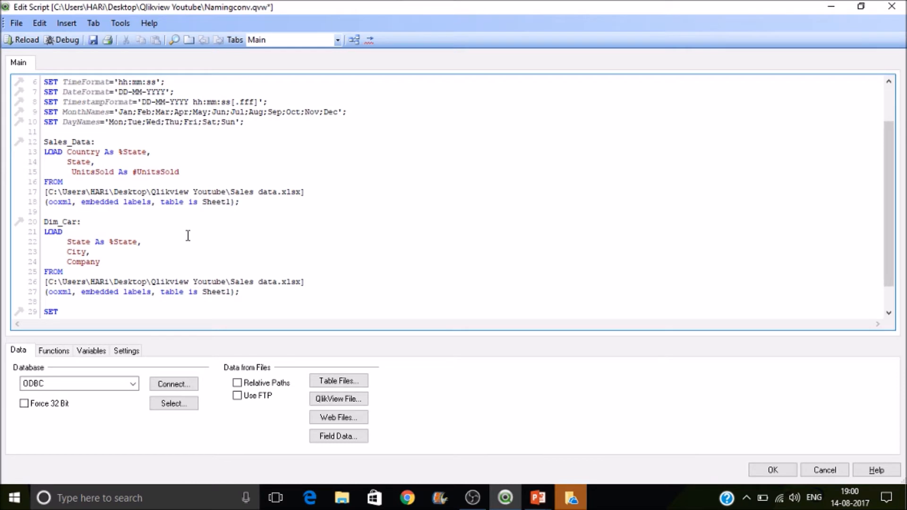
type("HideP")
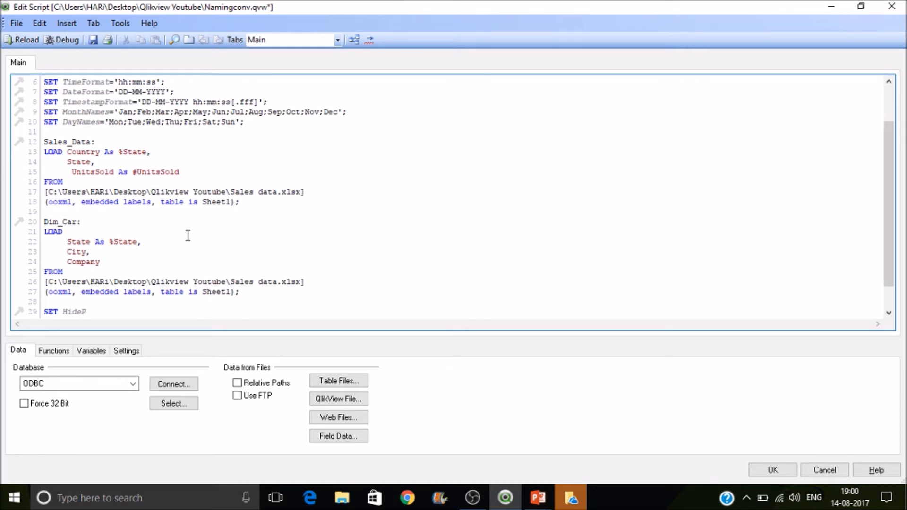
type("refix")
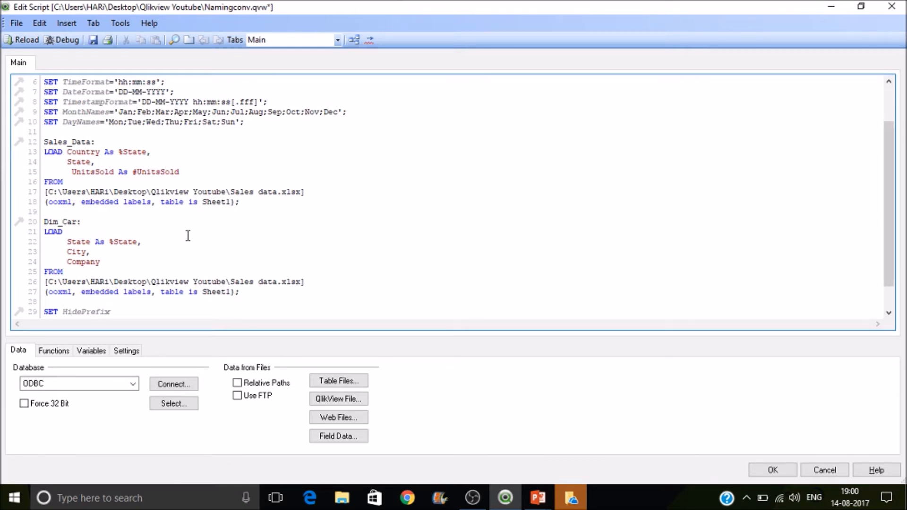
type("=")
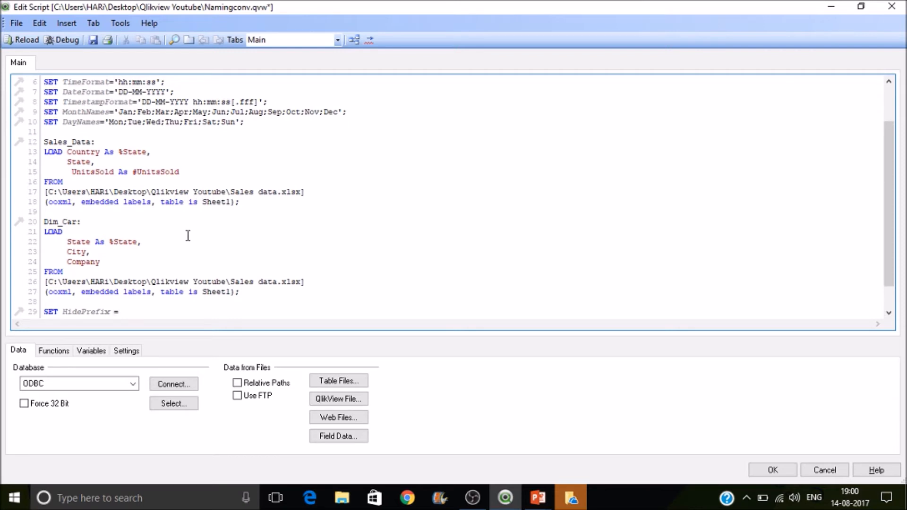
type("'';")
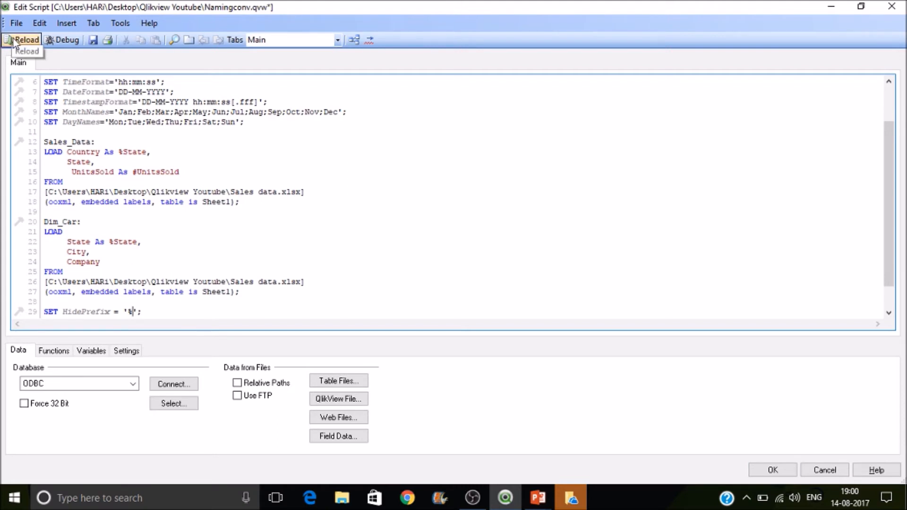
Reload and confirm %State no longer appears among list box fields
left_click(26, 39)
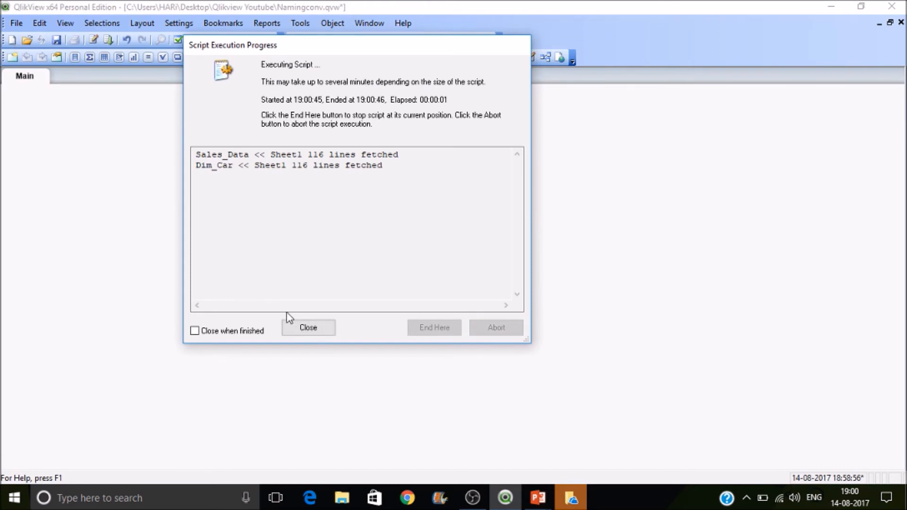
left_click(308, 328)
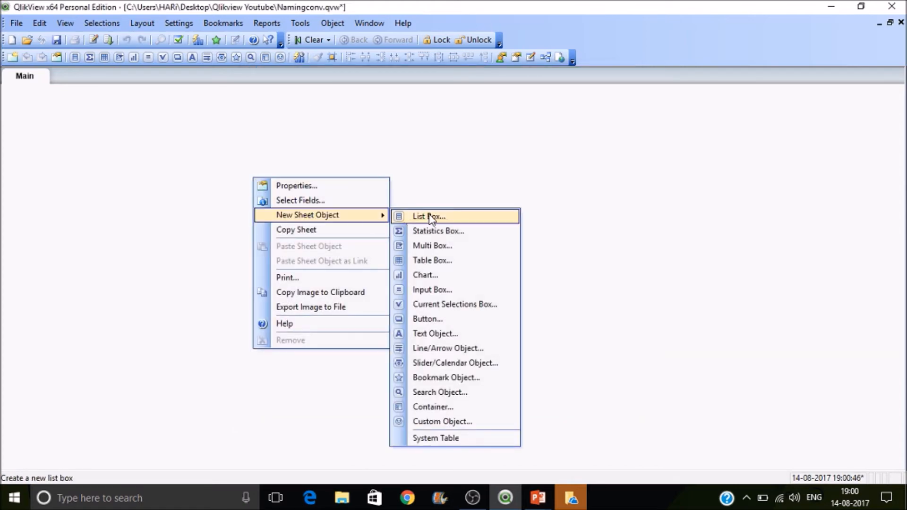
left_click(428, 216)
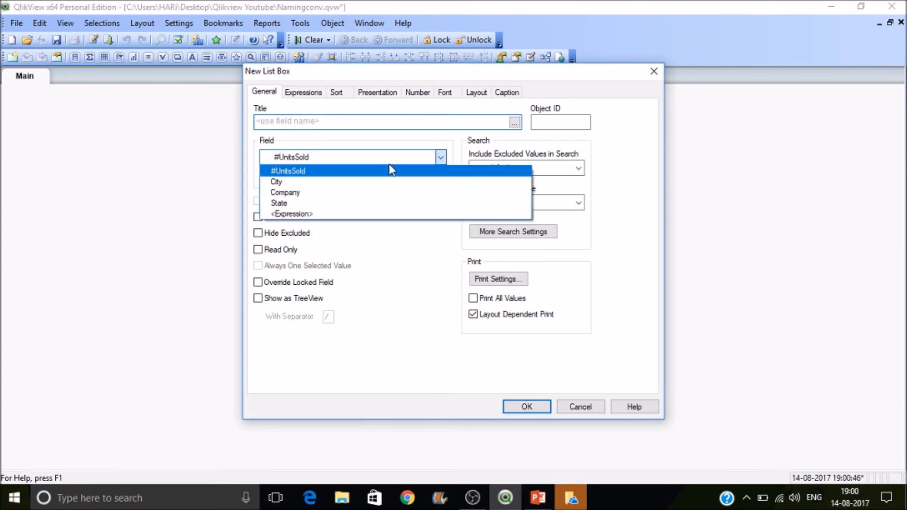
mouse_move(371, 204)
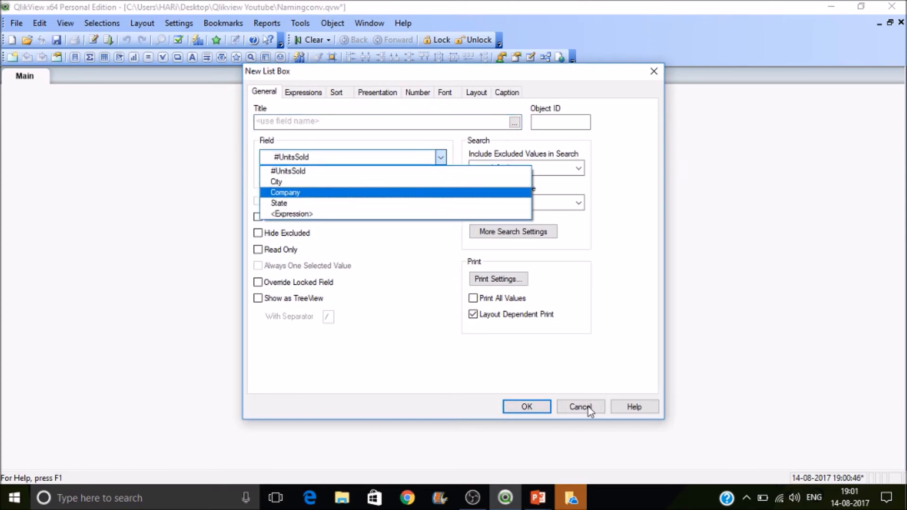
left_click(580, 407)
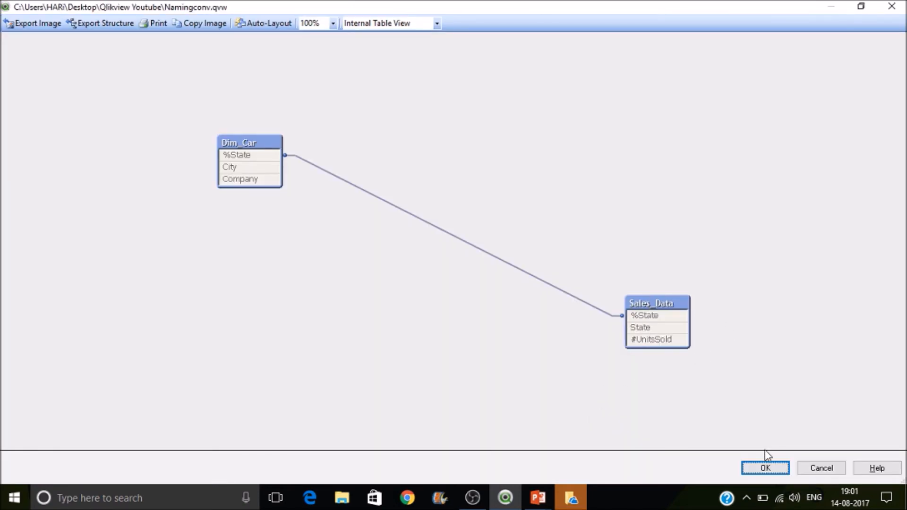
left_click(765, 468)
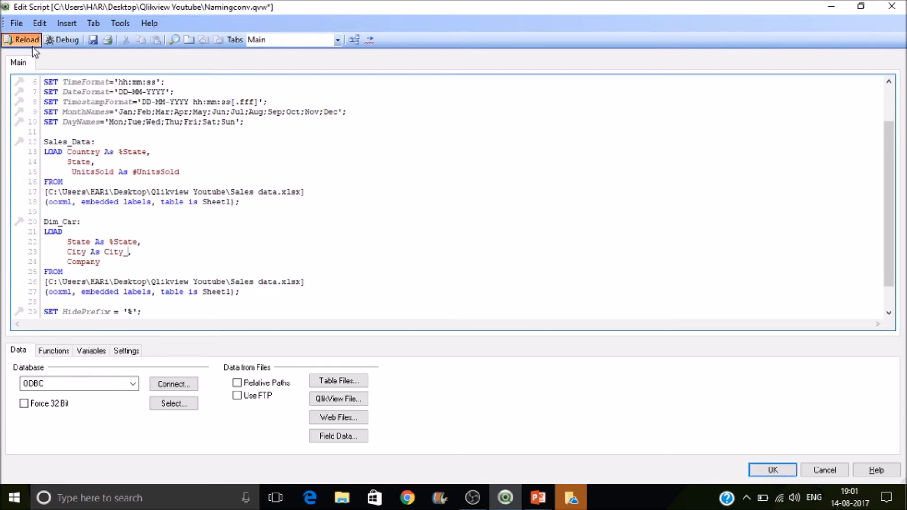
Reload with City loaded As City_ and confirm City_ appears in Sheet Properties fields
left_click(24, 39)
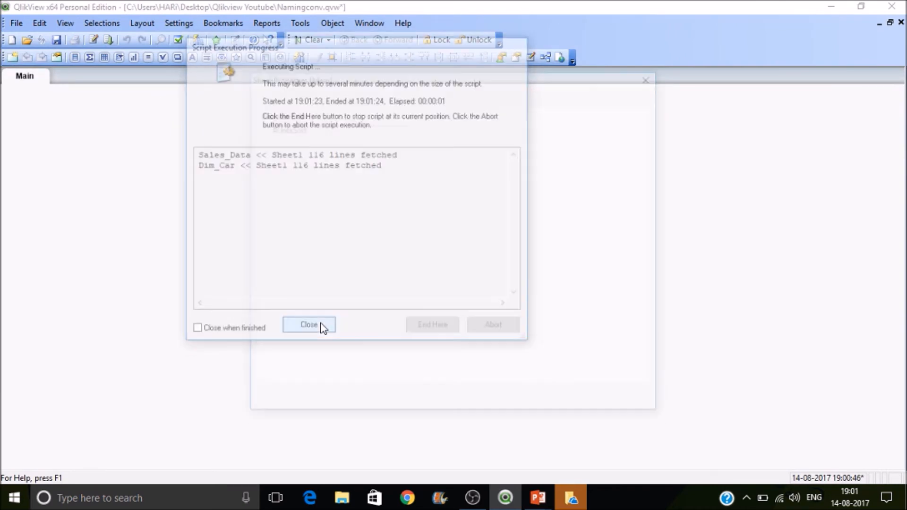
left_click(309, 325)
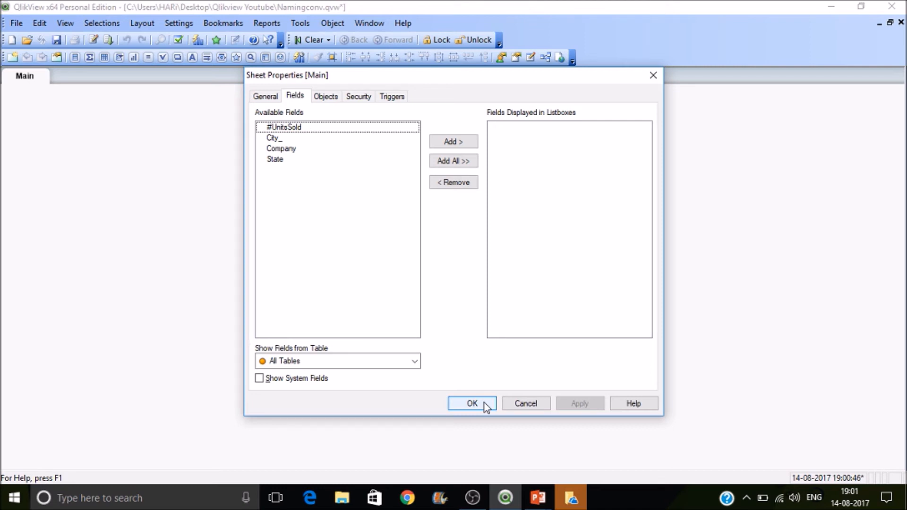
left_click(471, 403)
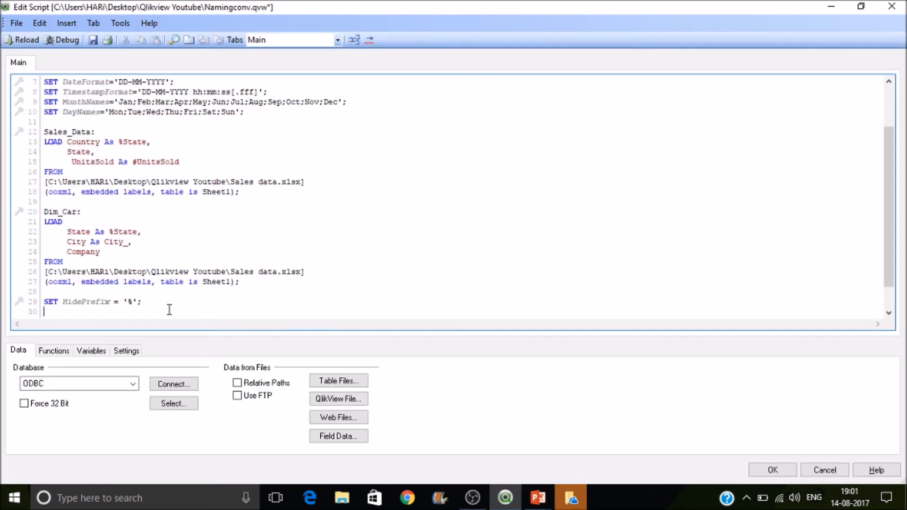
Add SET HideSuffix = '_'; and reload, leaving only #UnitsSold, Company and State
type("SET")
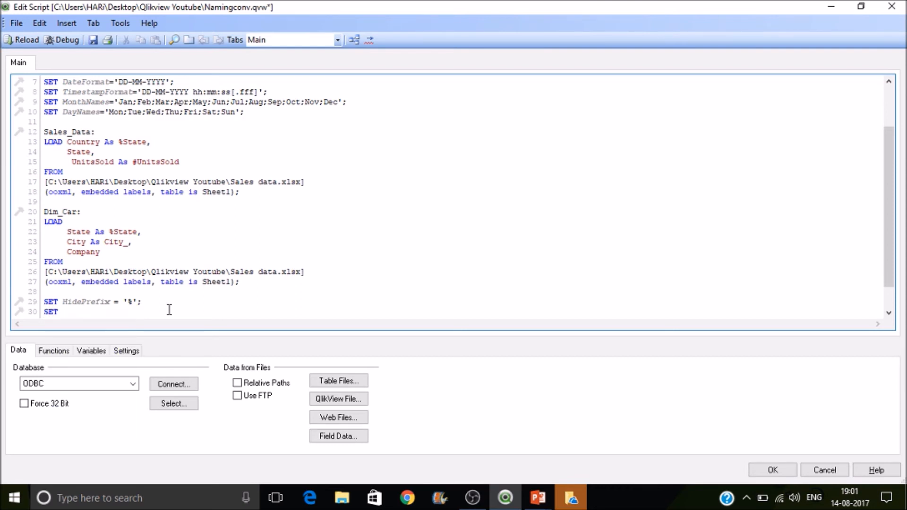
type("Hide")
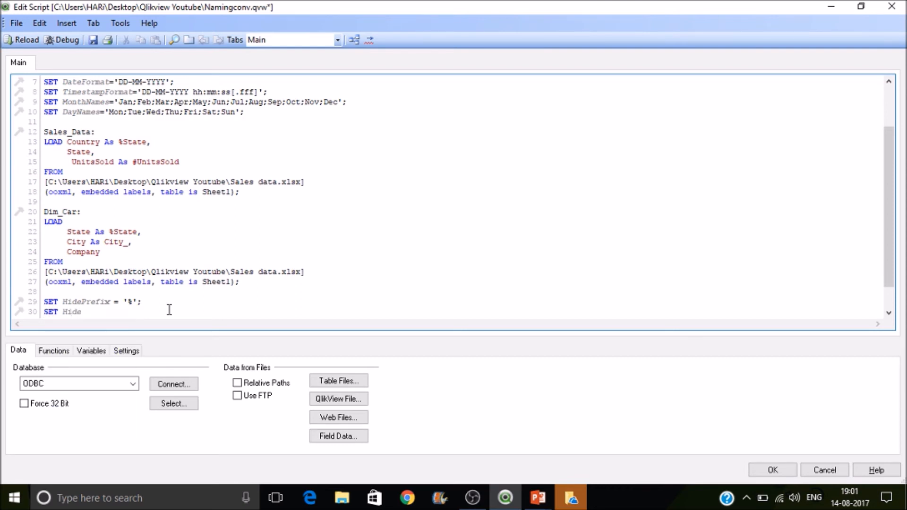
key("Backspace")
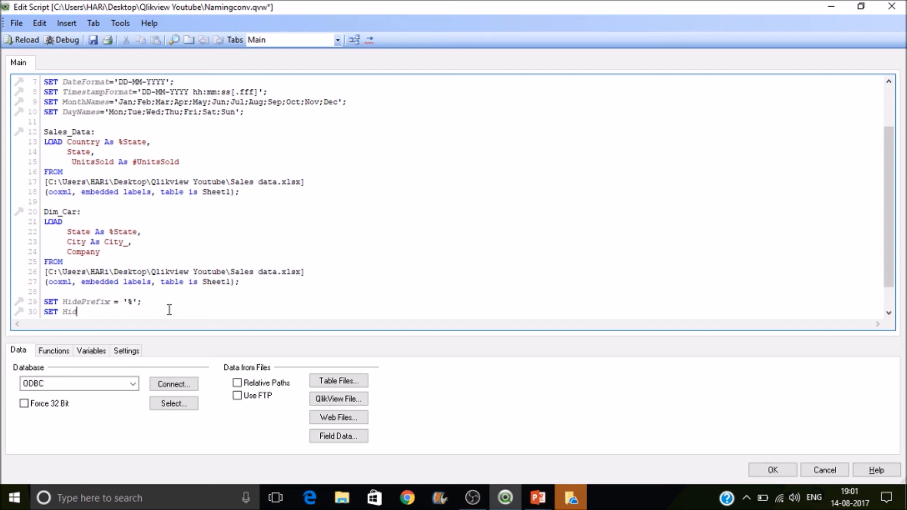
type("eSuf")
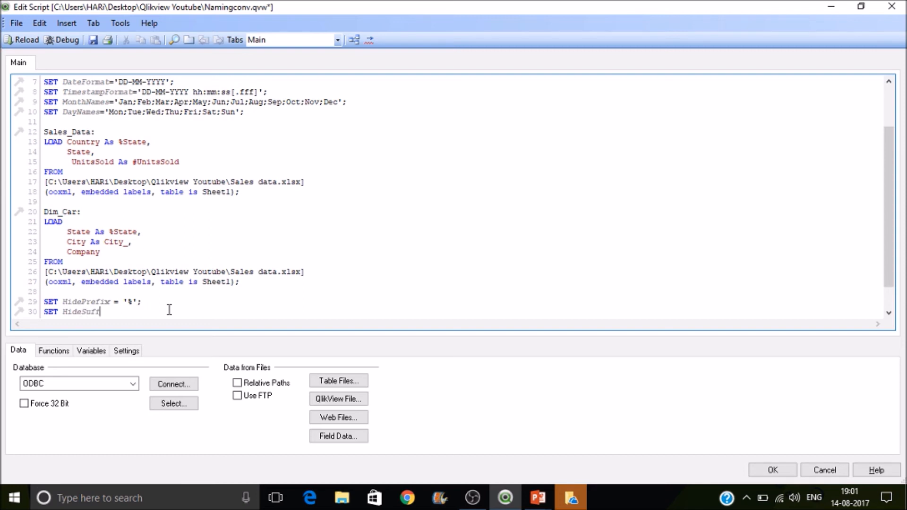
type("fix =")
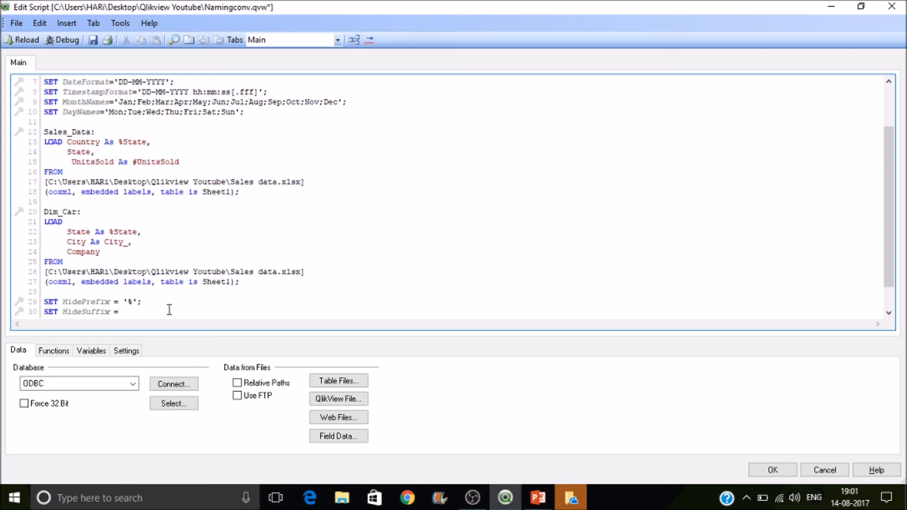
type("''")
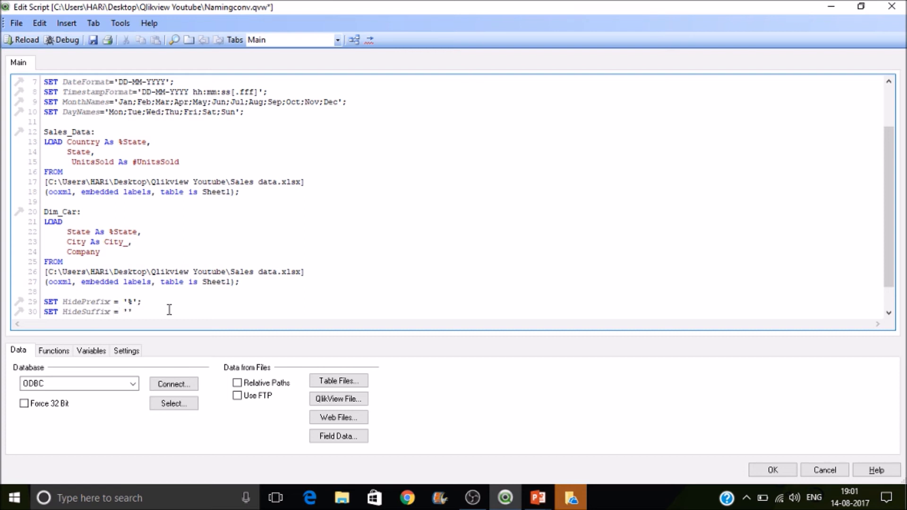
type("_';")
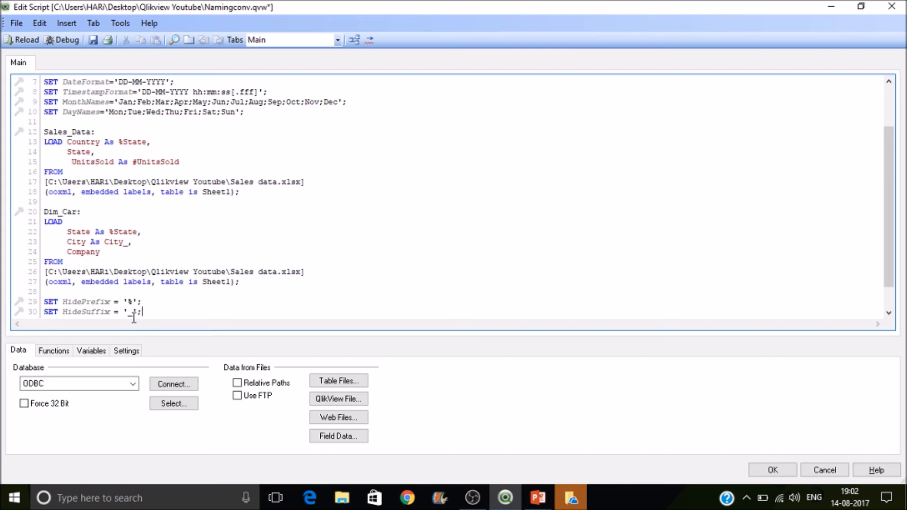
left_click(25, 40)
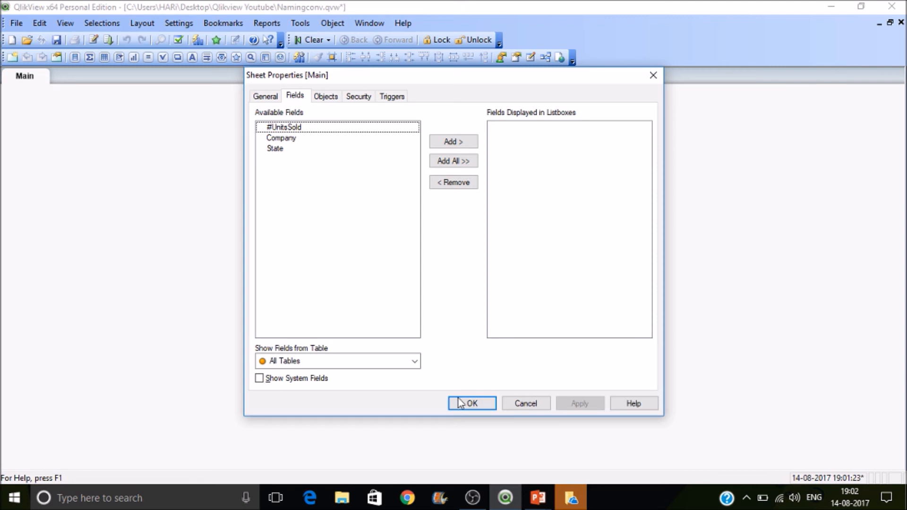
left_click(472, 403)
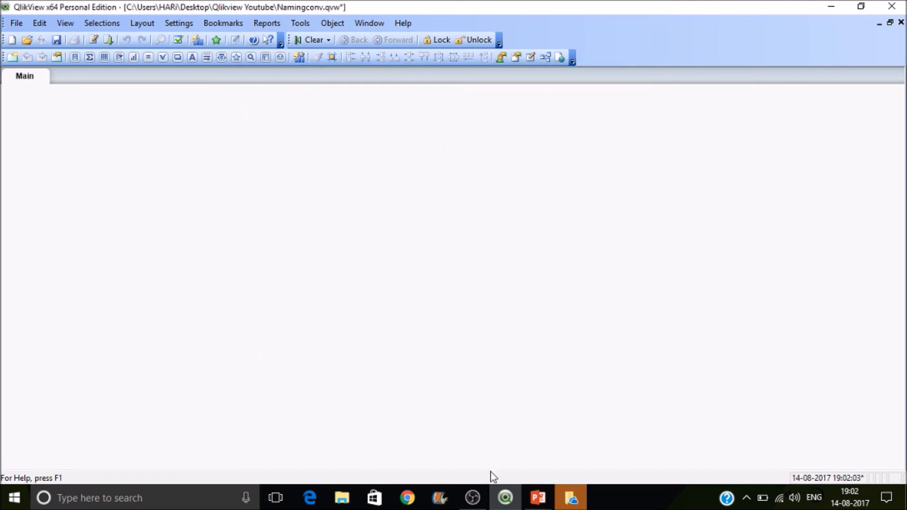
mouse_move(537, 497)
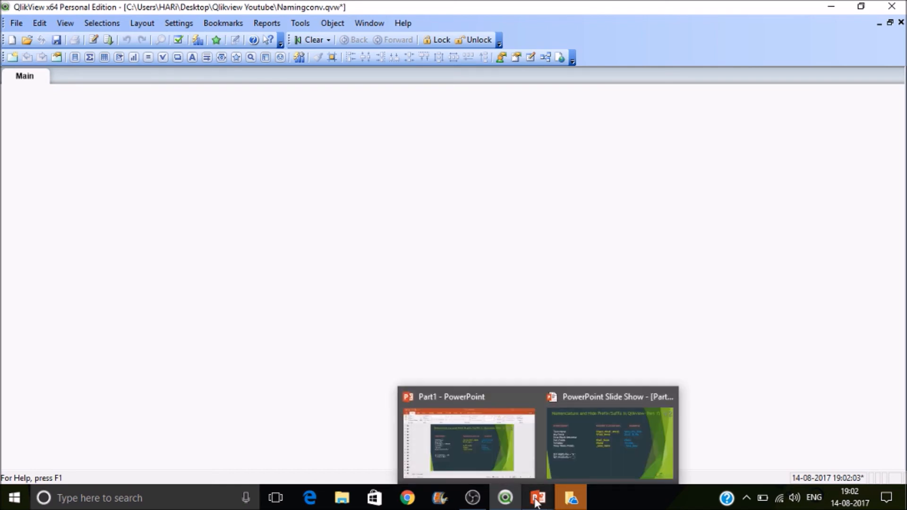